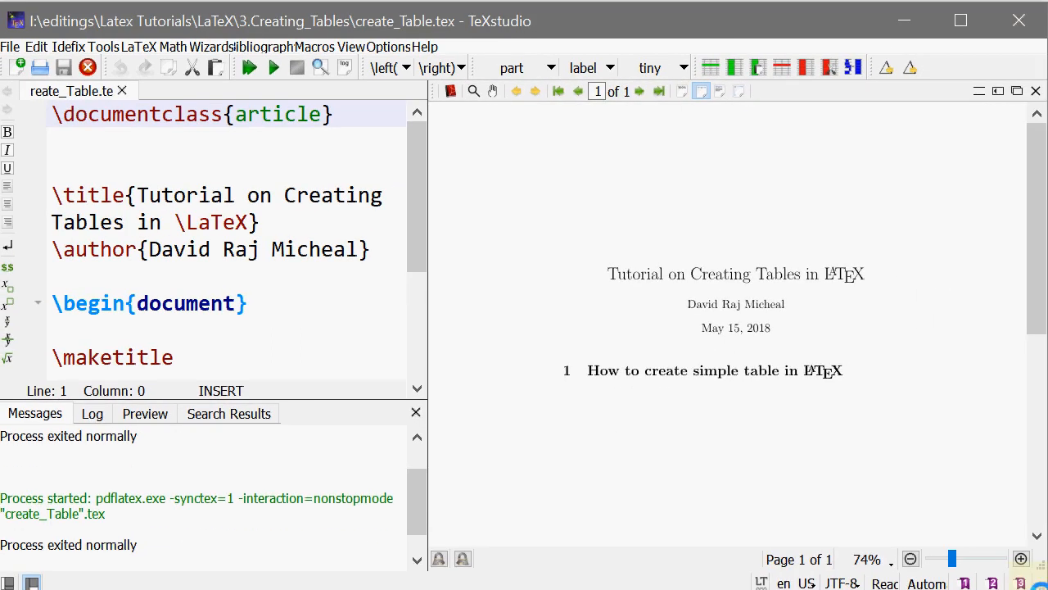
mouse_move(279, 465)
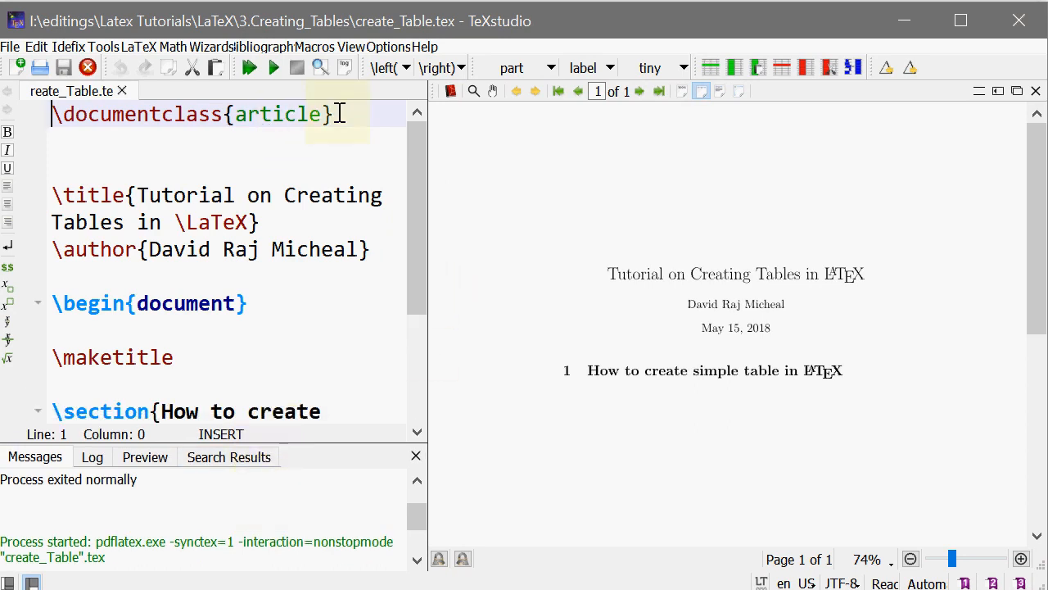
- Review the existing preamble, documentclass and author lines of the source
triple_click(188, 115)
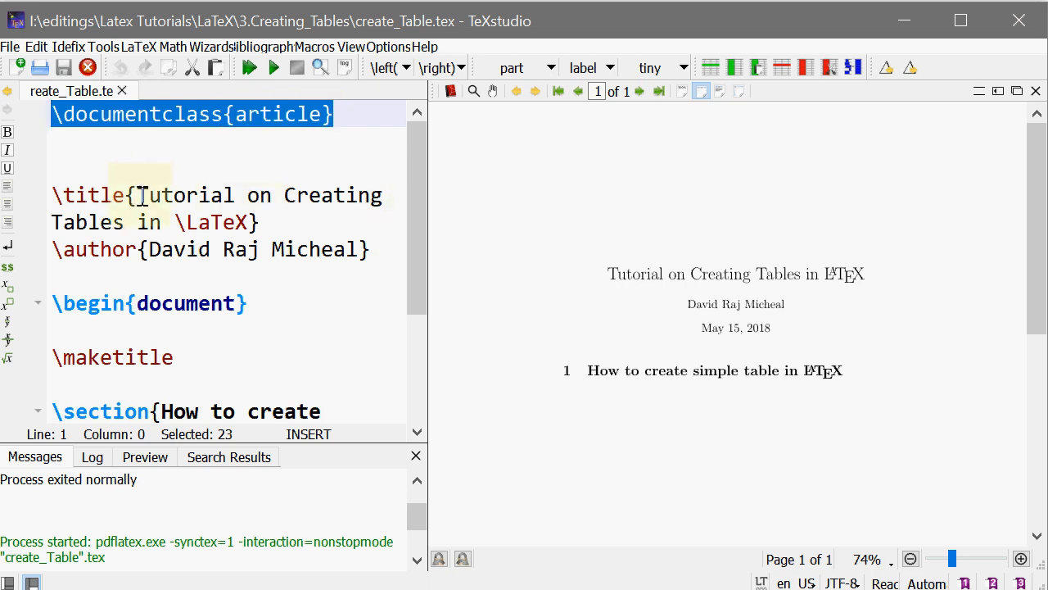
left_click_drag(135, 195, 261, 223)
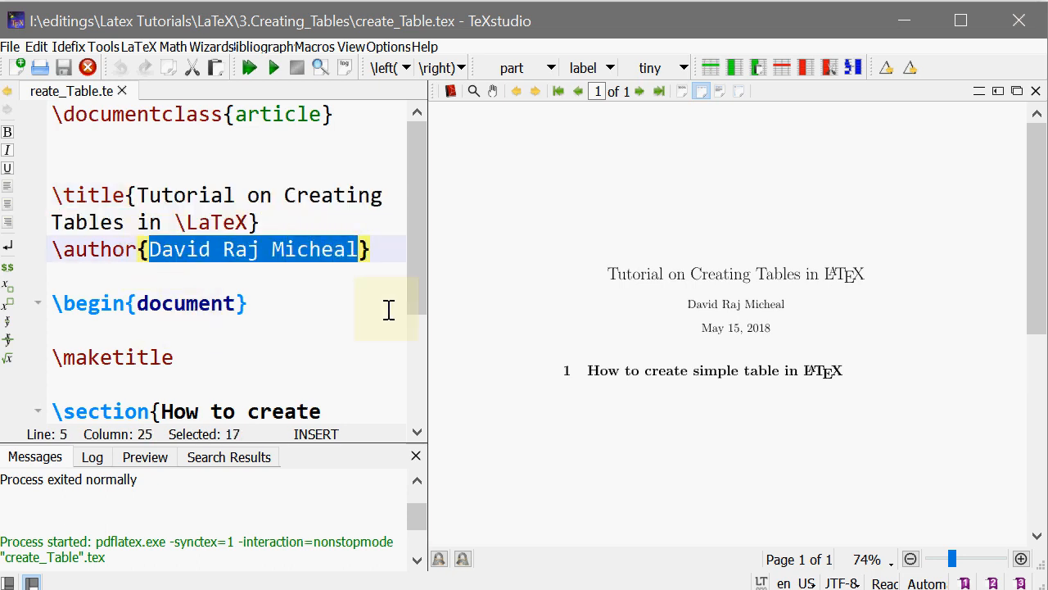
scroll("down", 3)
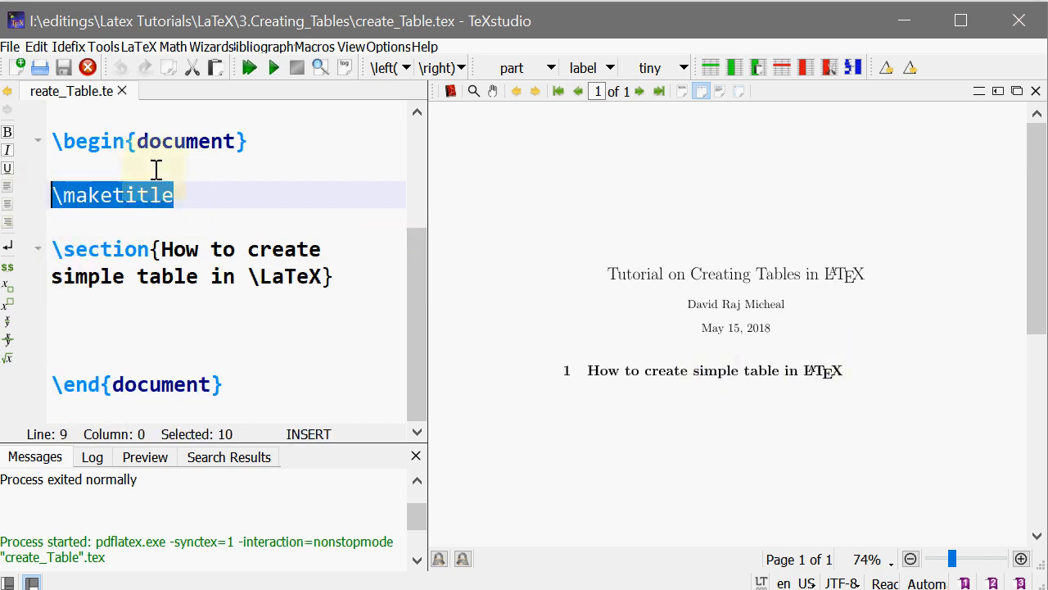
scroll("up", 3)
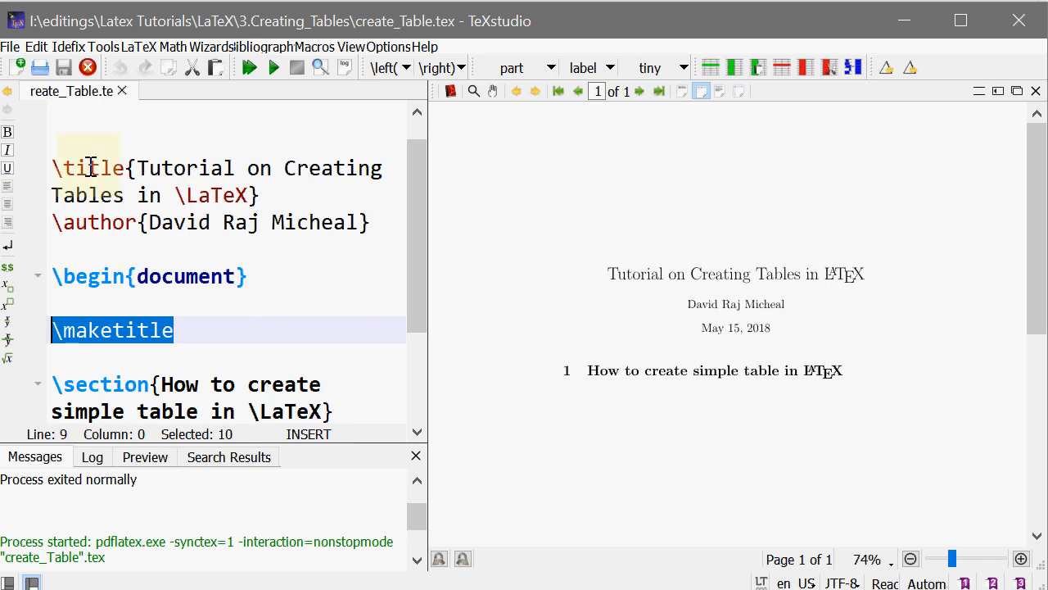
scroll("up", 3)
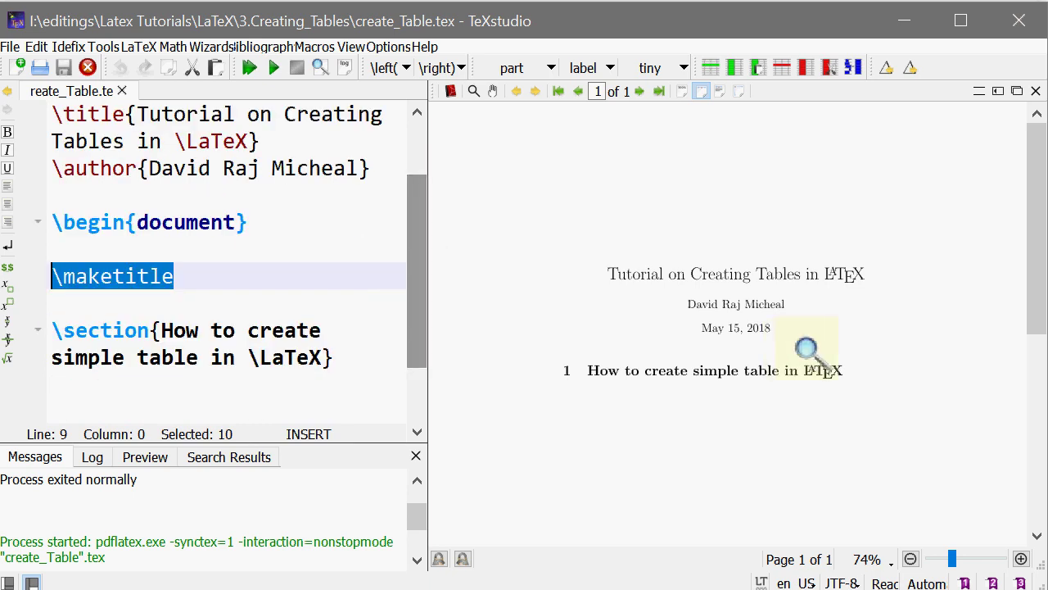
mouse_move(992, 295)
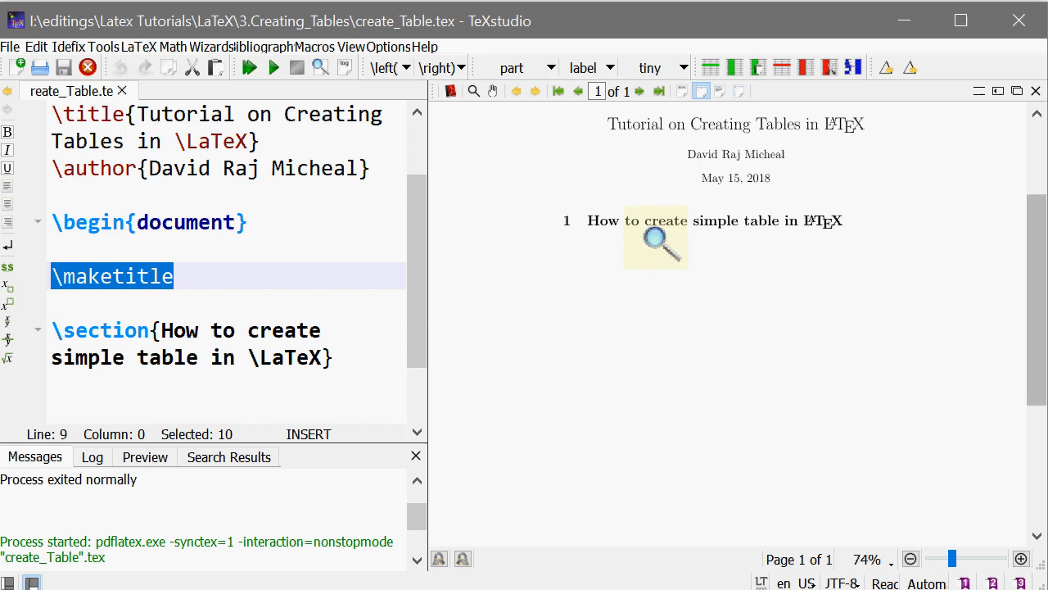
mouse_move(418, 324)
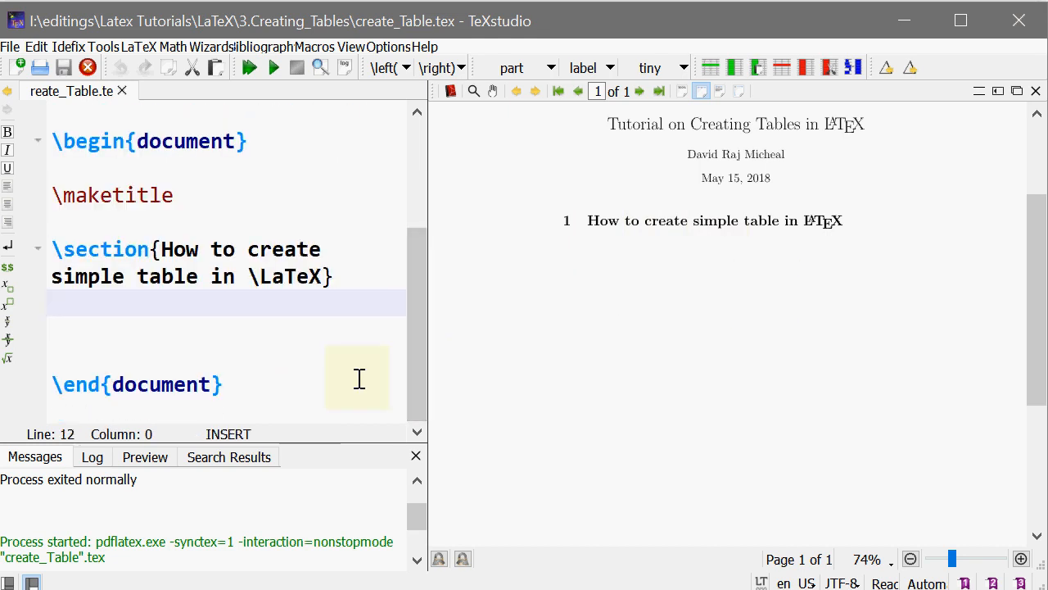
- Start a tabular environment on a new line below the section heading
key("Return")
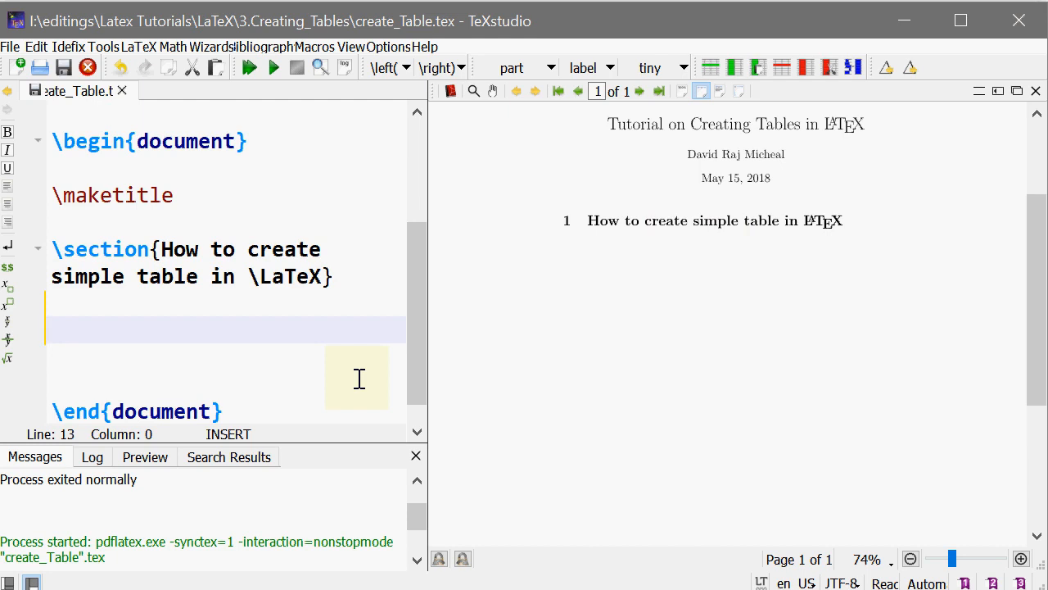
type("\\beg")
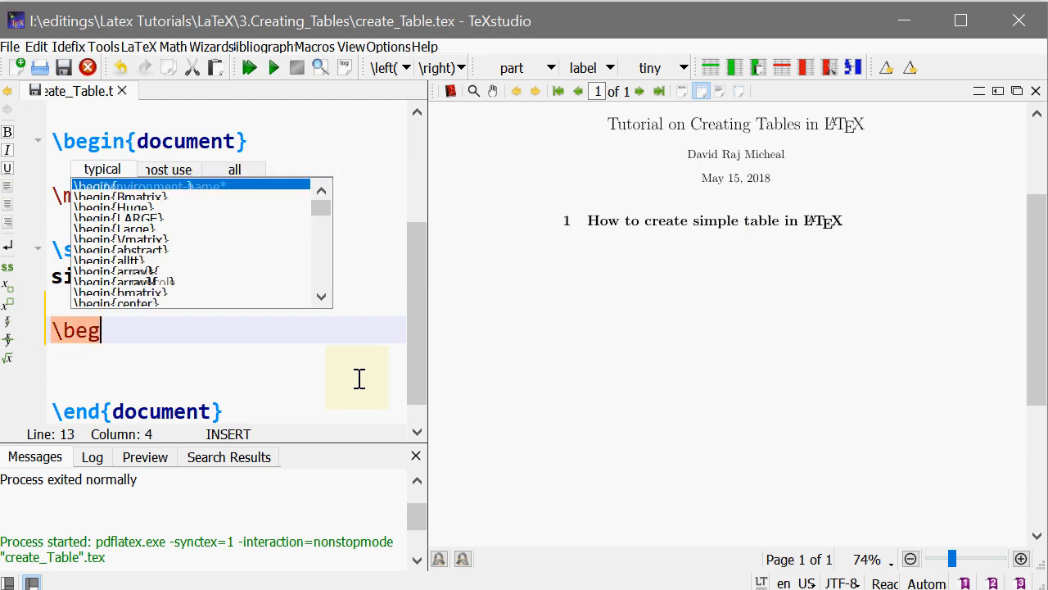
type("i")
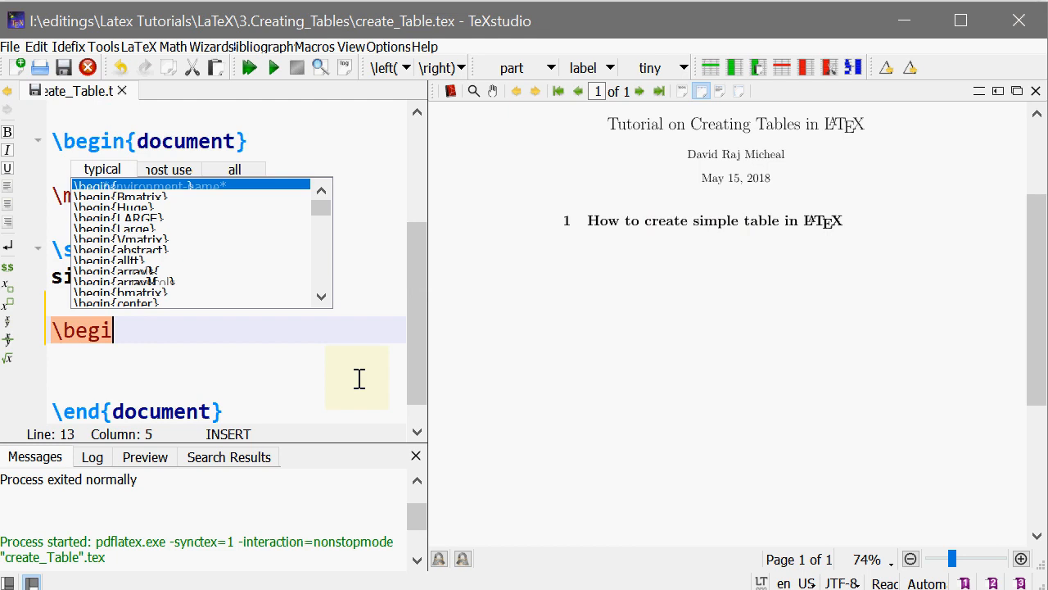
type("n{")
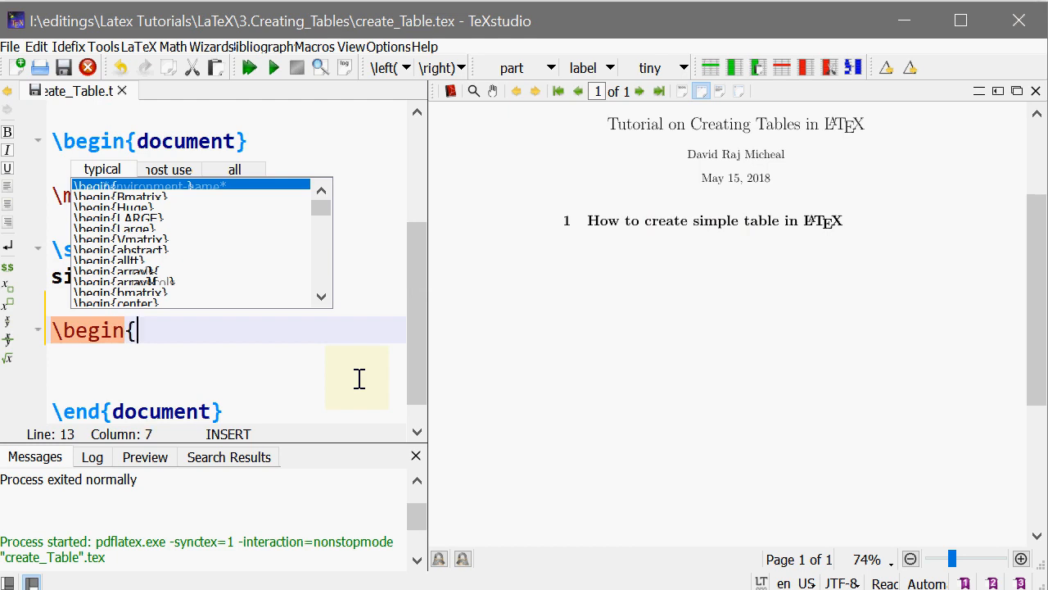
type("tabular}{cols")
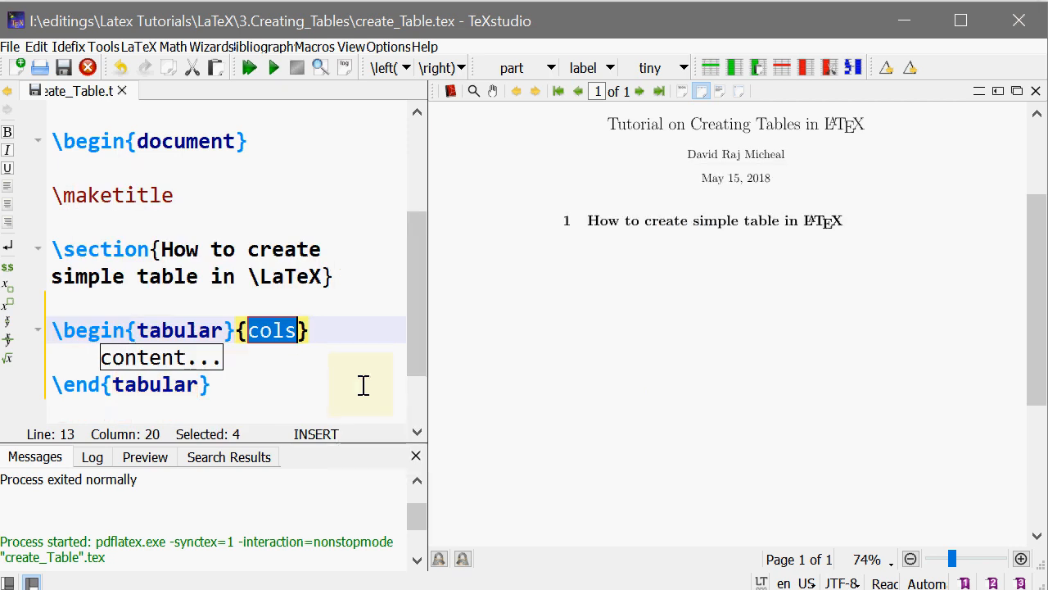
mouse_move(315, 357)
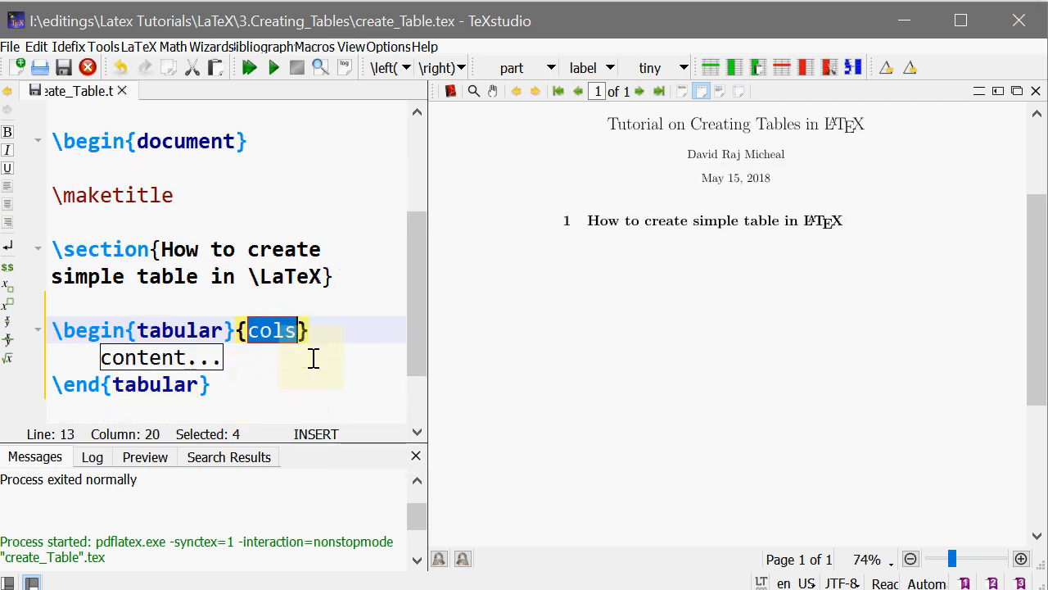
mouse_move(315, 375)
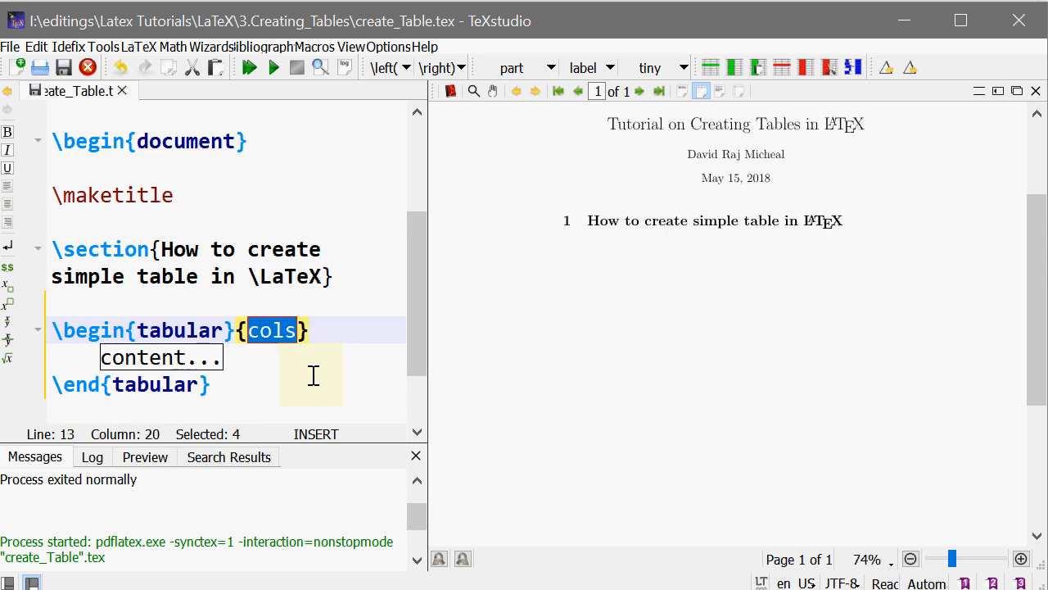
- Set the tabular column specification to {lcr} after correcting mistyped letters
type("ccc")
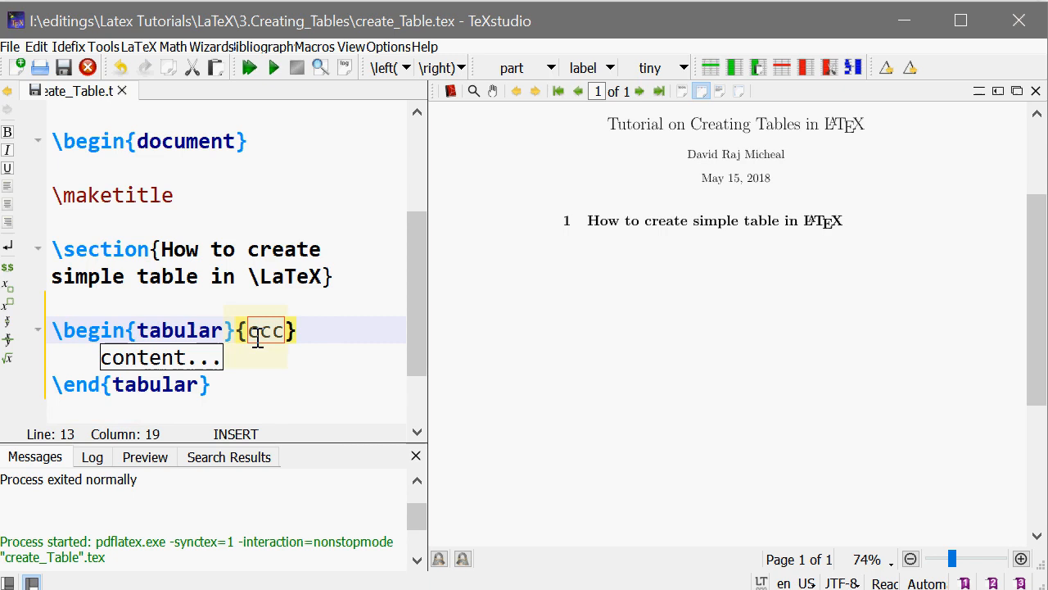
type("q")
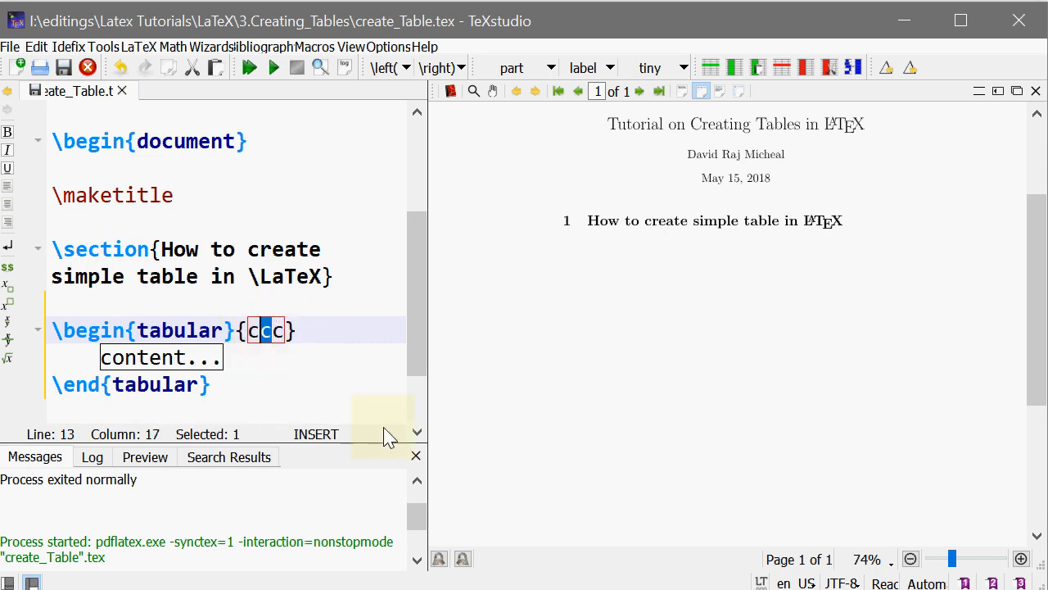
type("l")
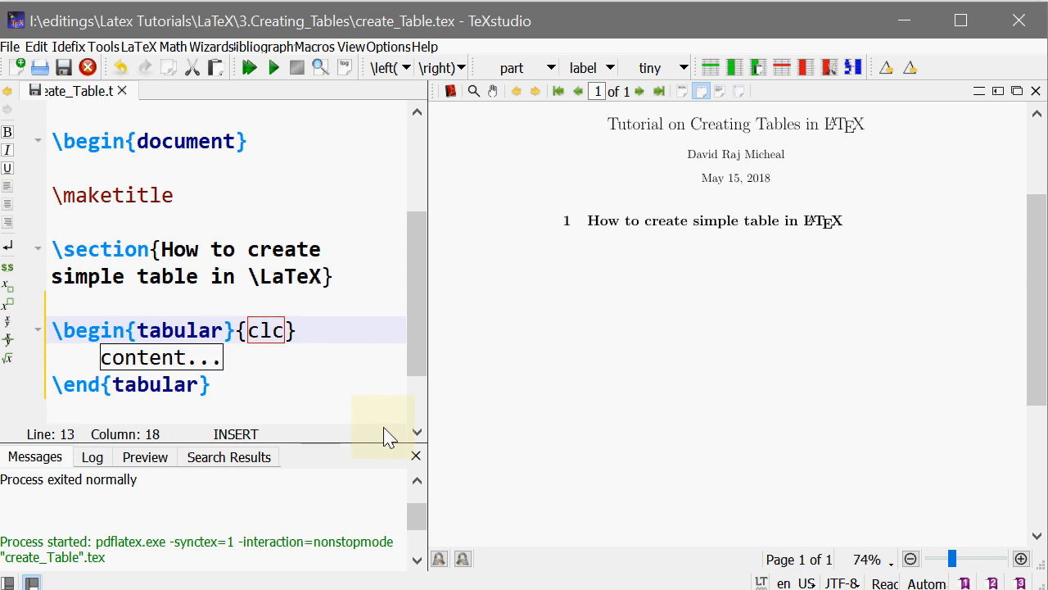
key("BackSpace")
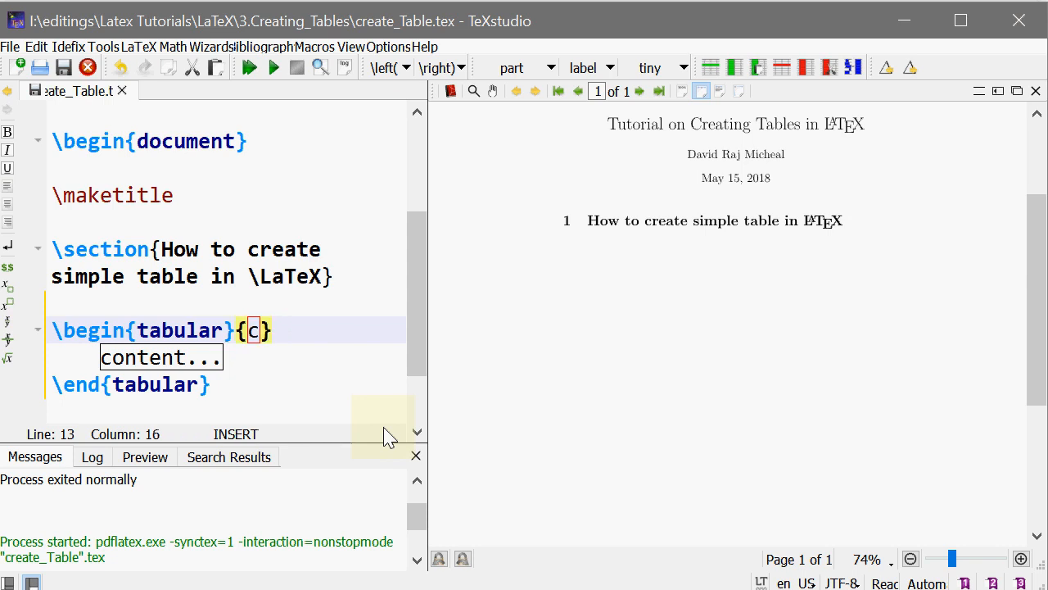
type("l")
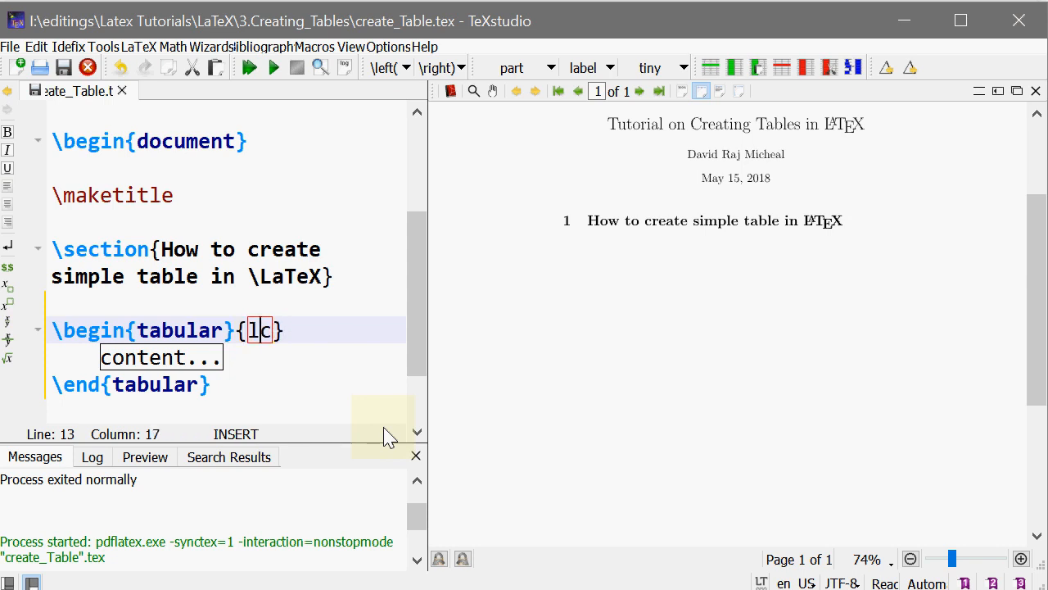
type("c")
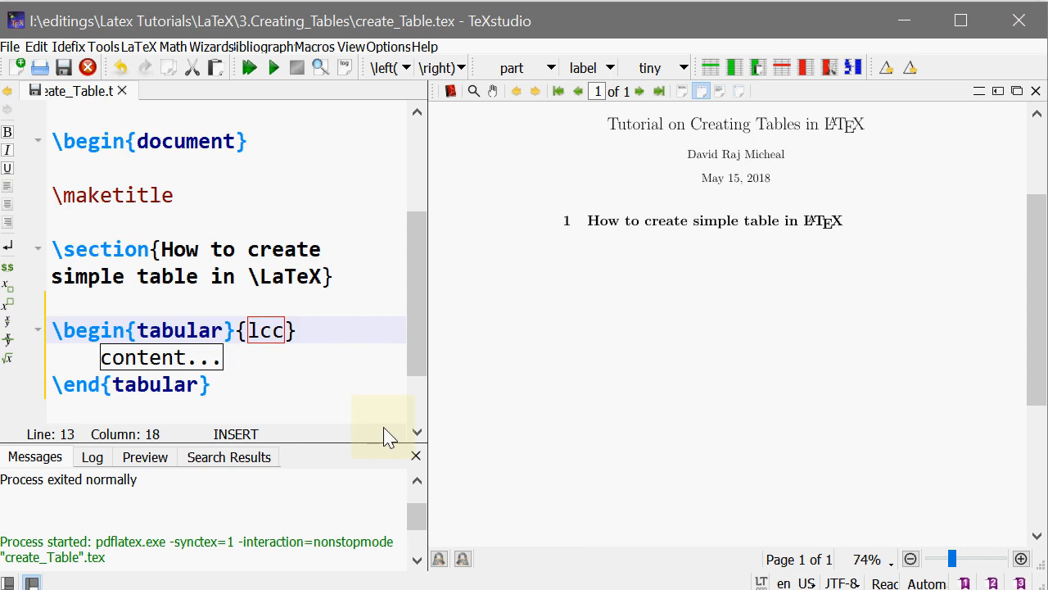
key("Backspace")
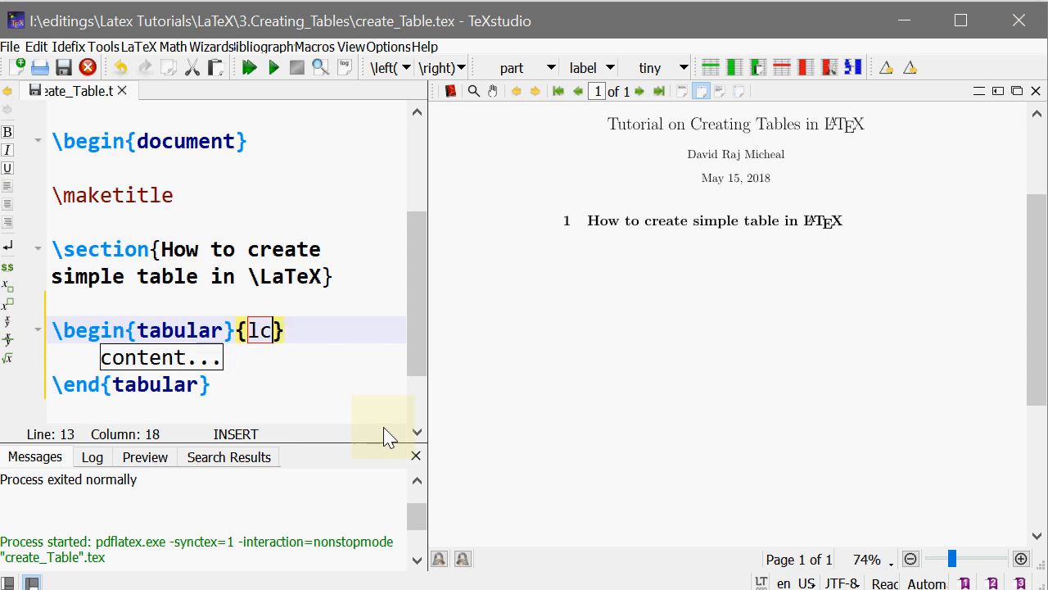
mouse_move(340, 400)
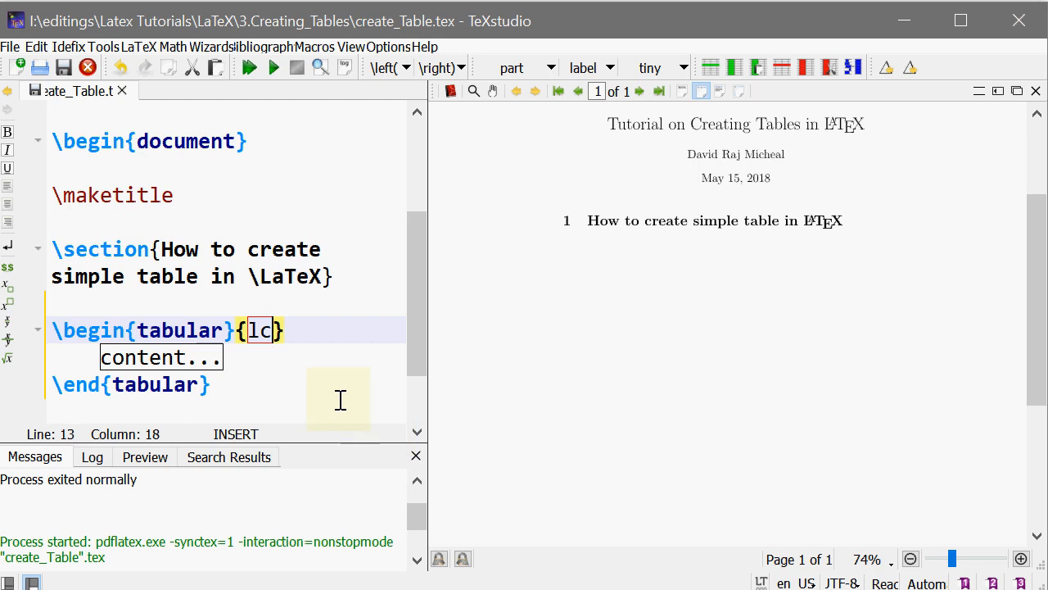
mouse_move(367, 443)
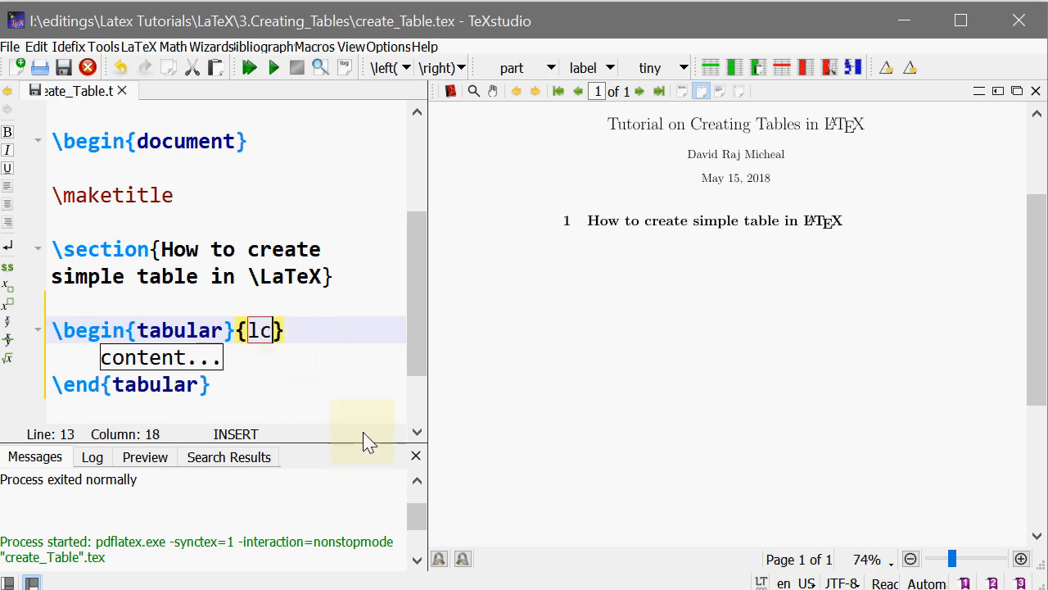
type("r")
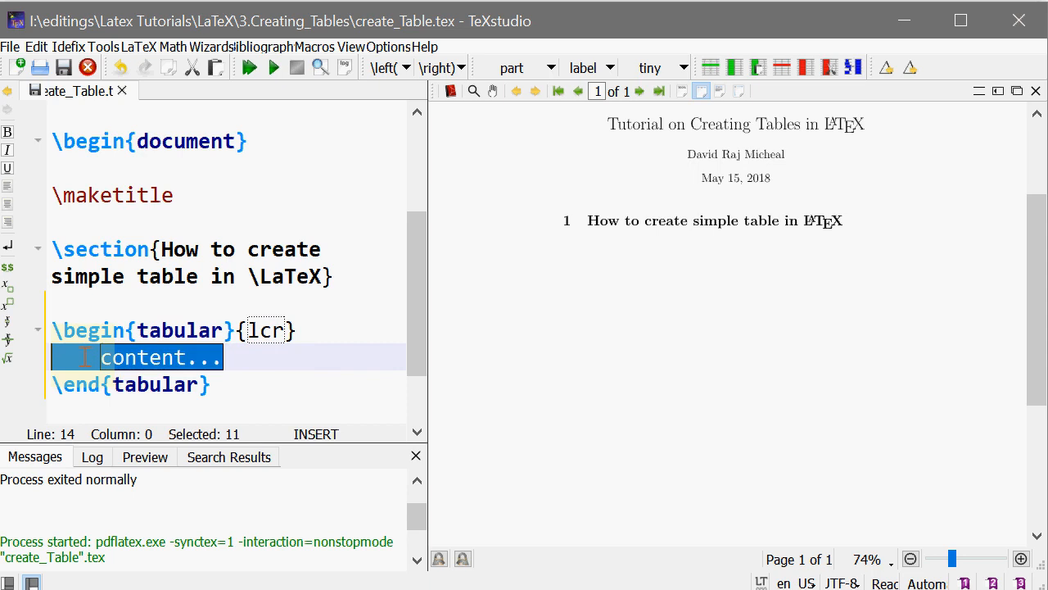
key("Delete")
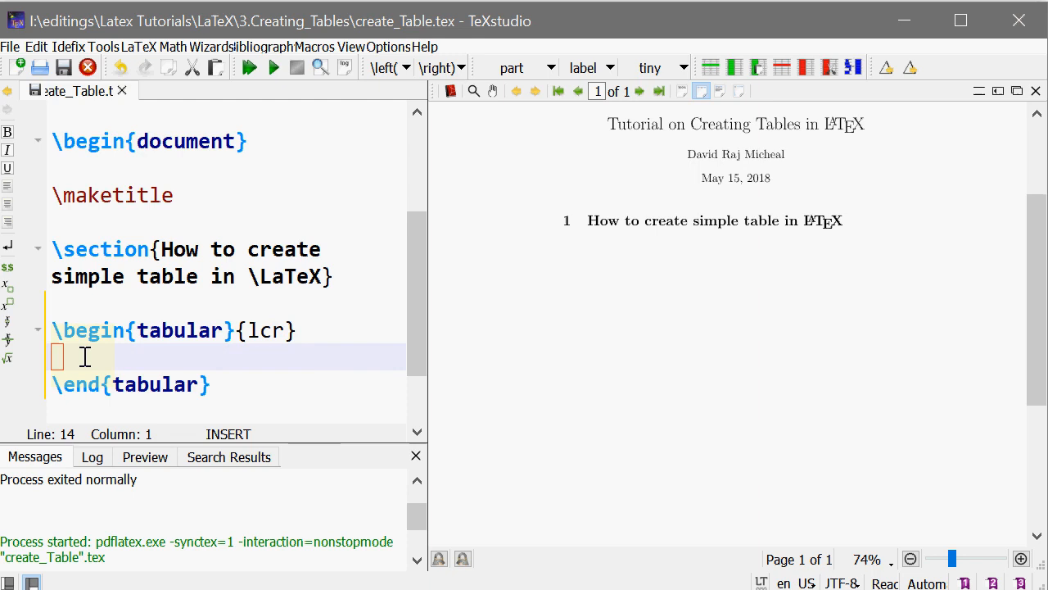
type("F")
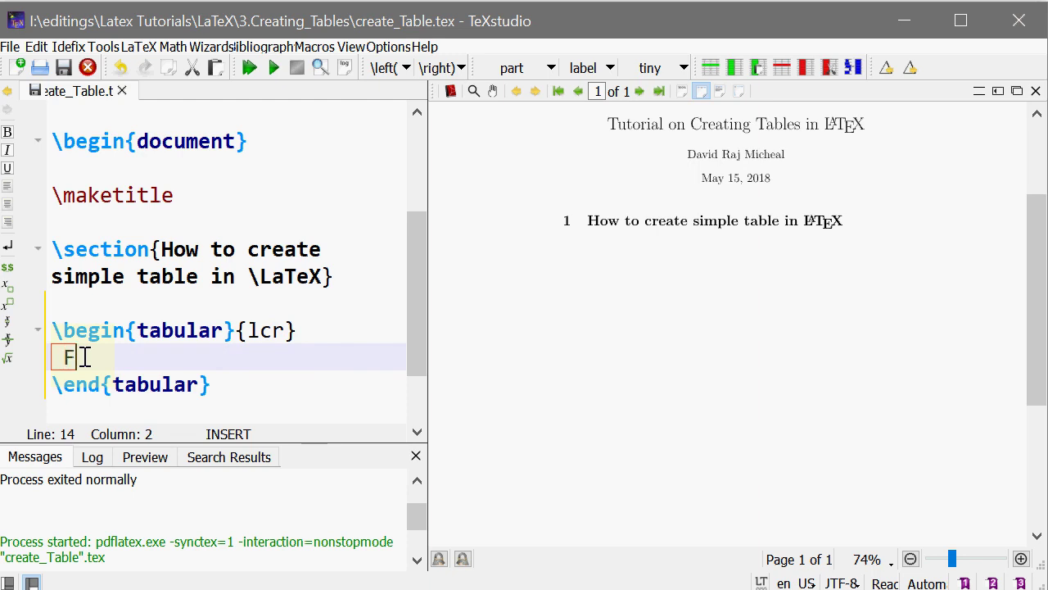
type("aaaaa")
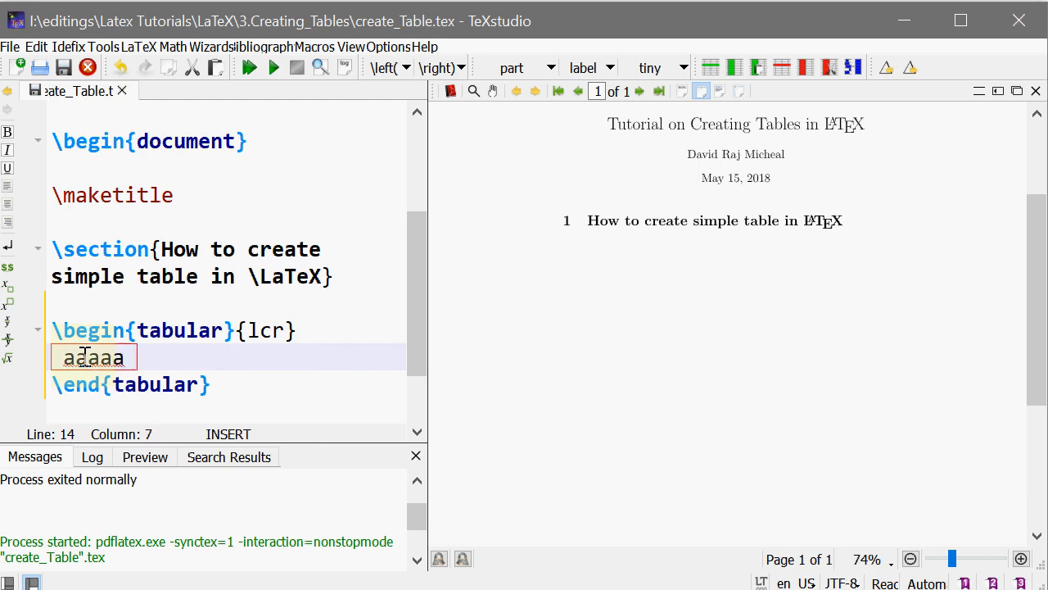
type("& bbbb")
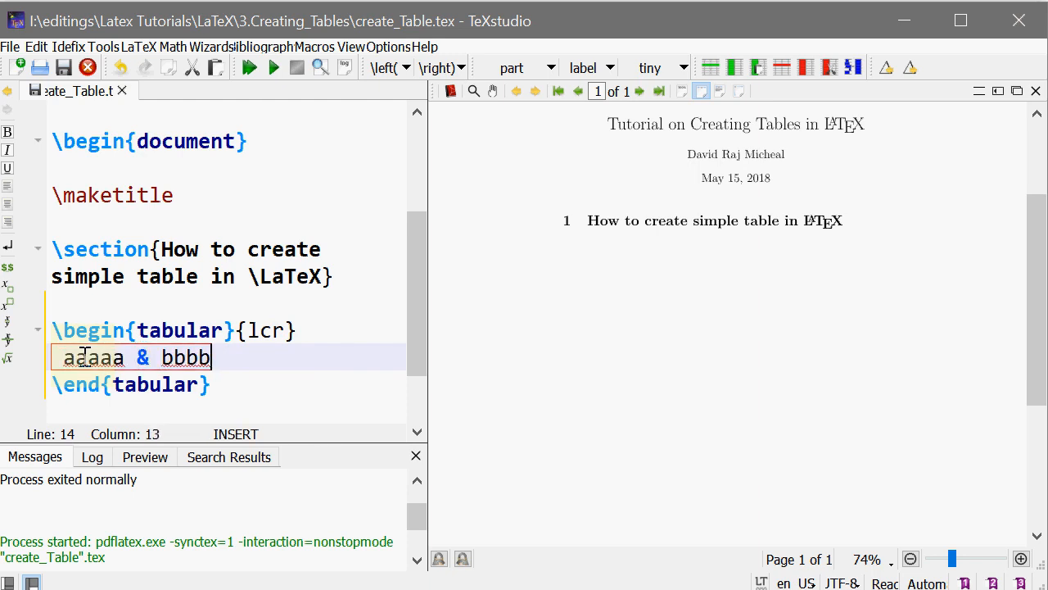
type("& cccc")
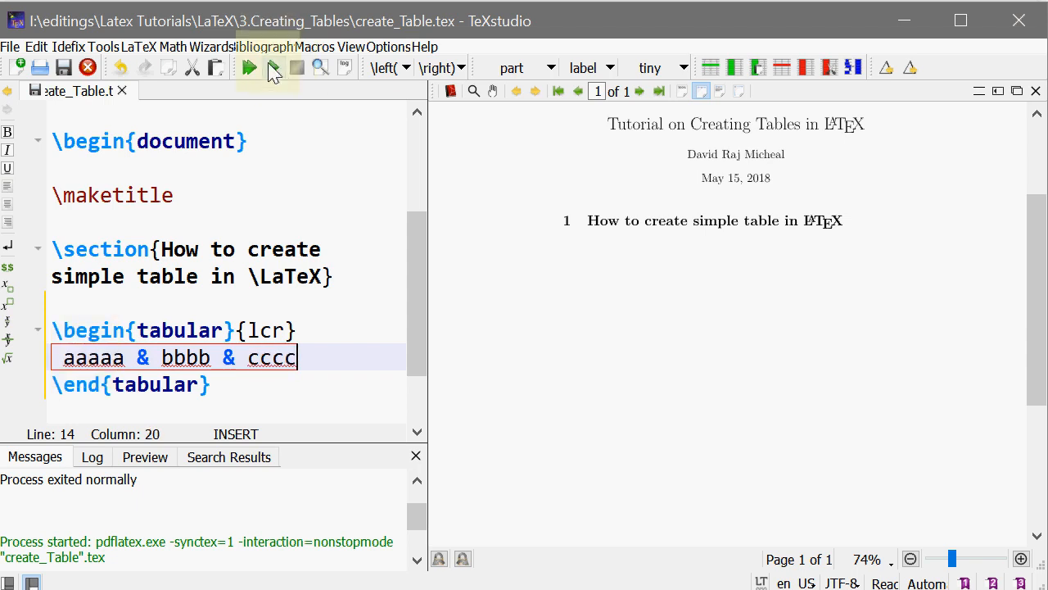
left_click(249, 67)
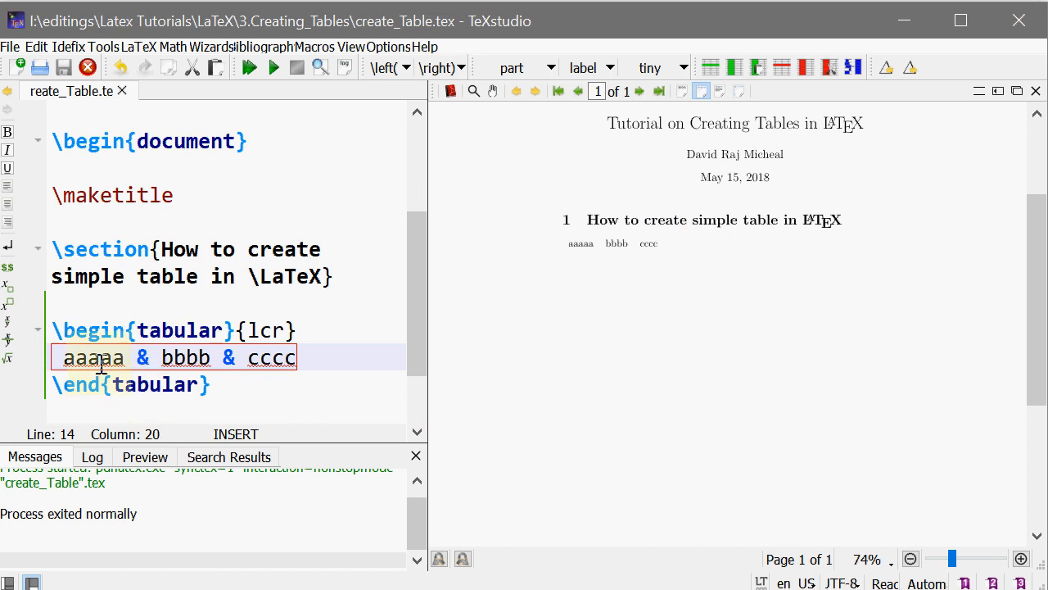
double_click(92, 357)
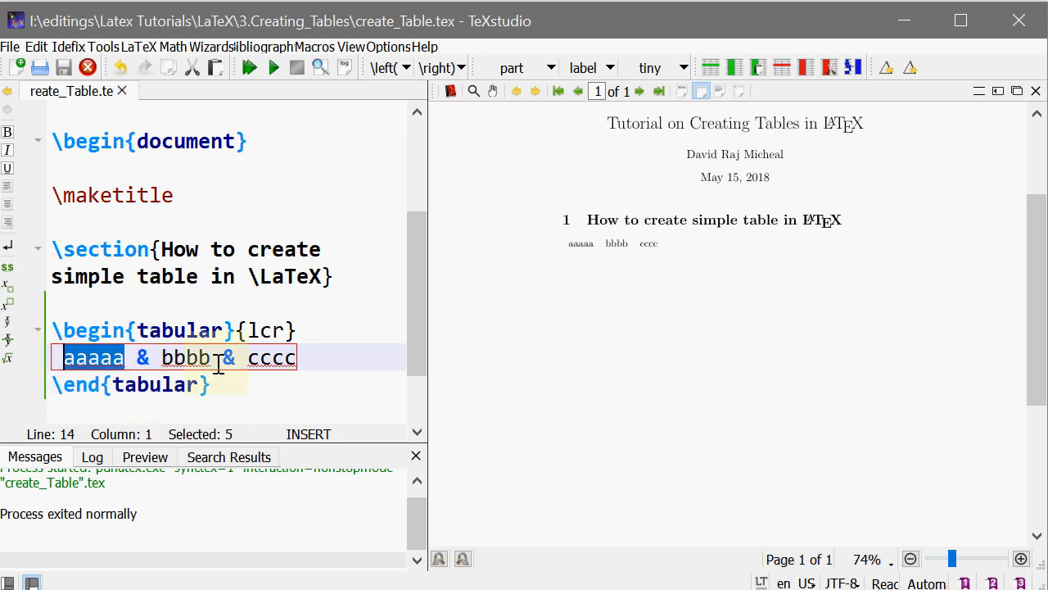
double_click(186, 357)
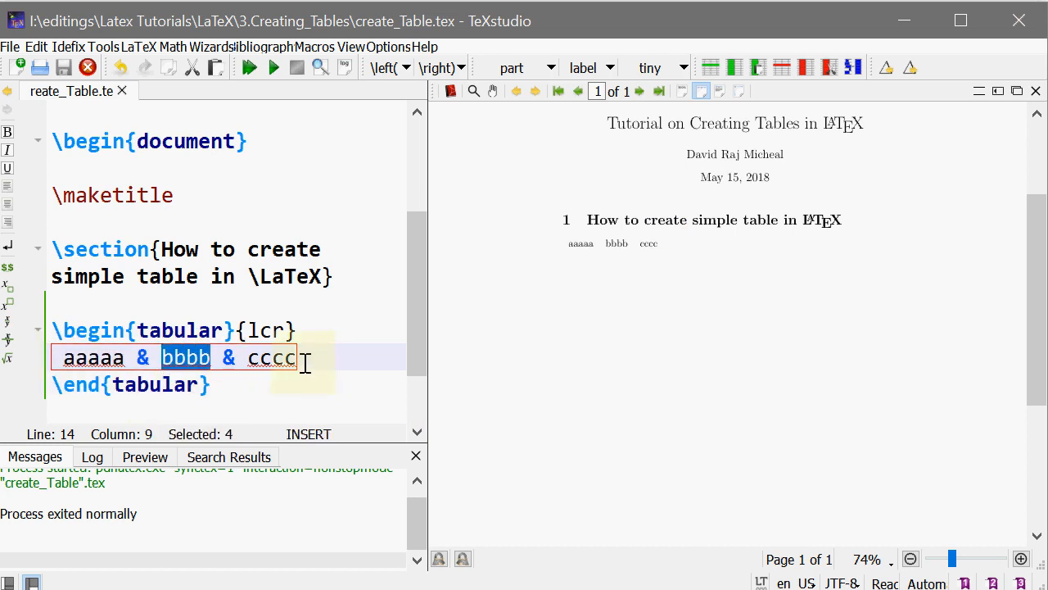
double_click(272, 357)
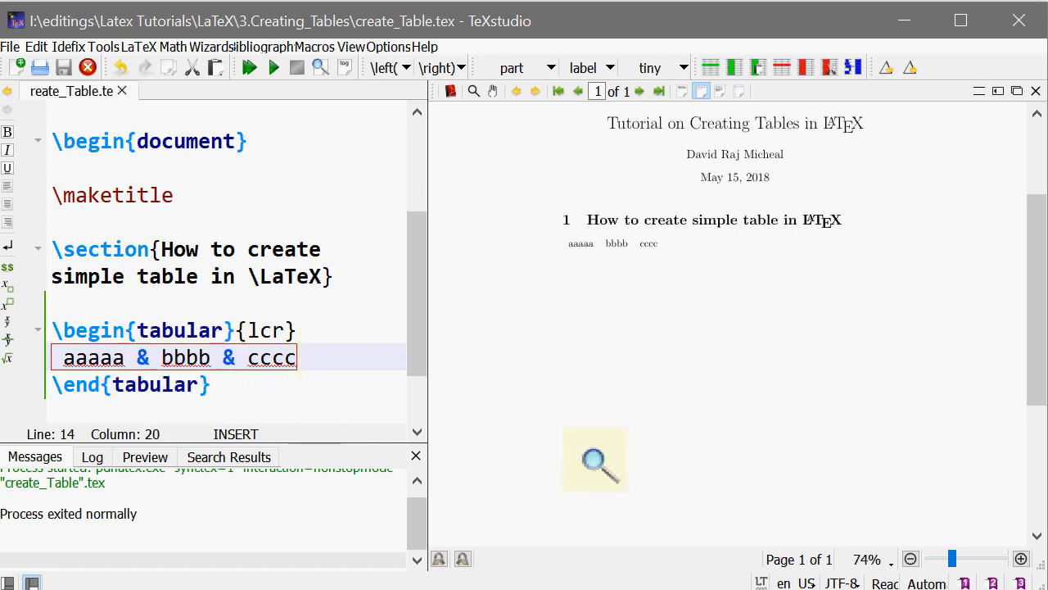
- End the first row with \\, add the row 'ddddd & eeee & ffff' and compile the preview
type("\\")
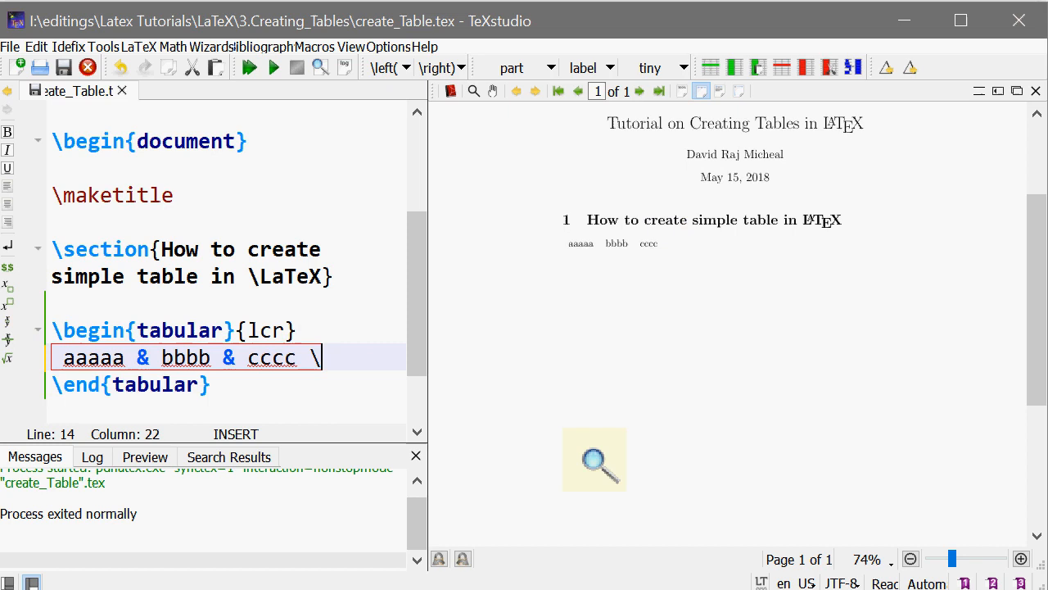
type("\\")
type("ddd")
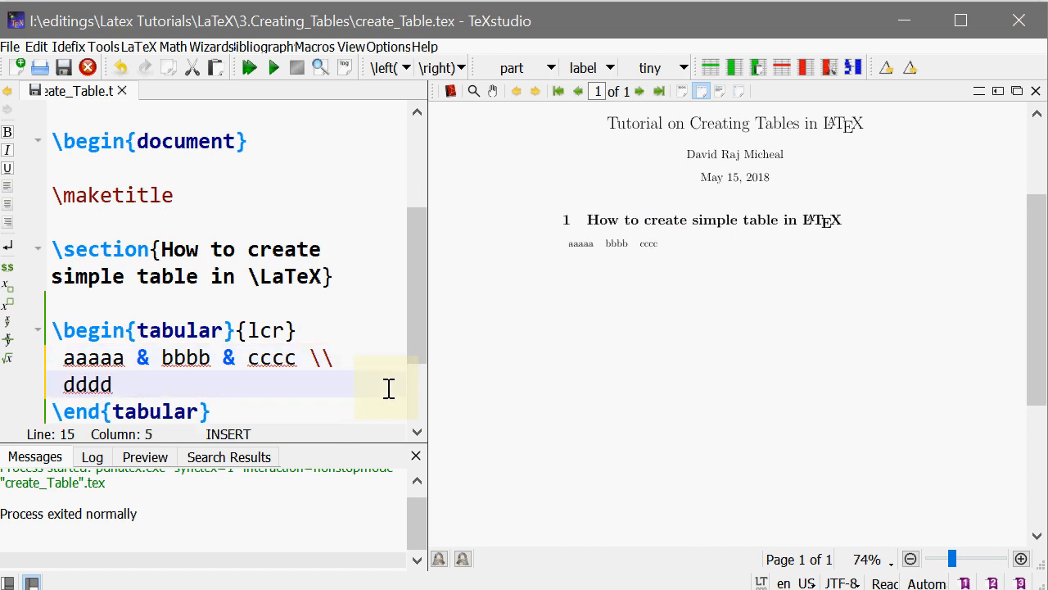
type("d")
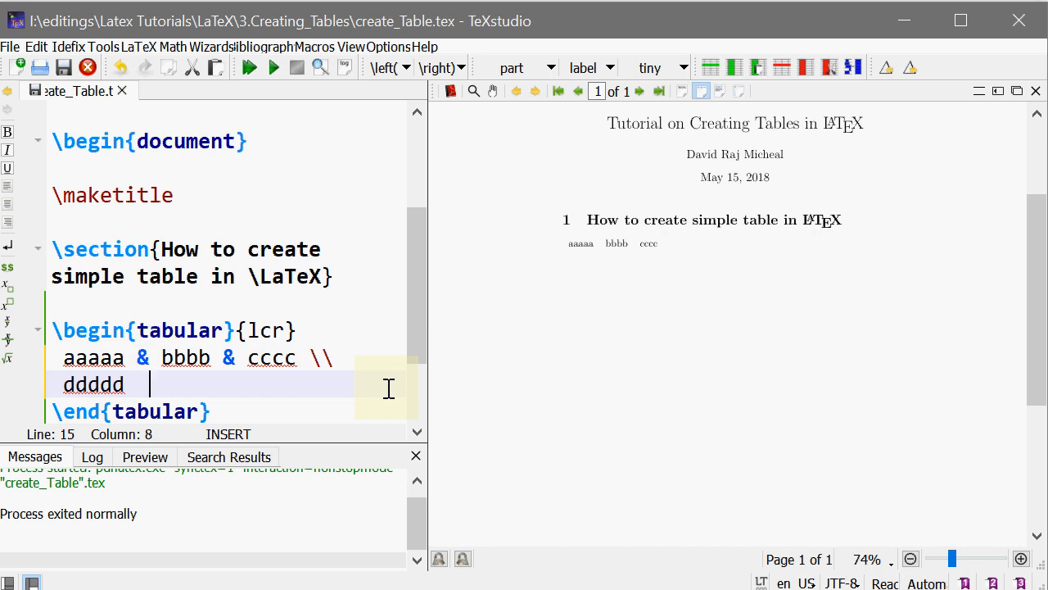
type("& eeee")
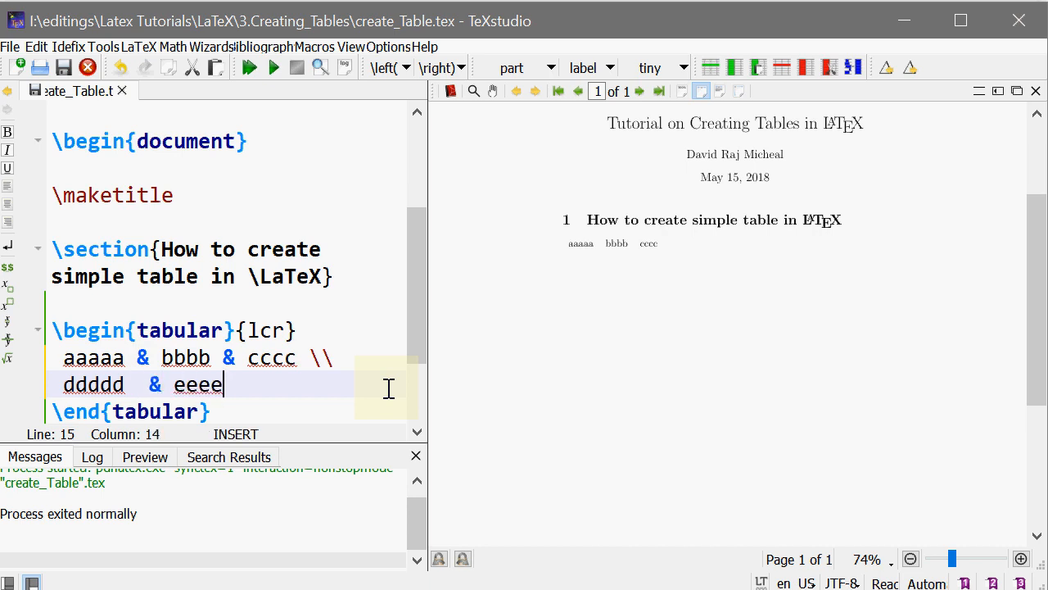
type("& ffff")
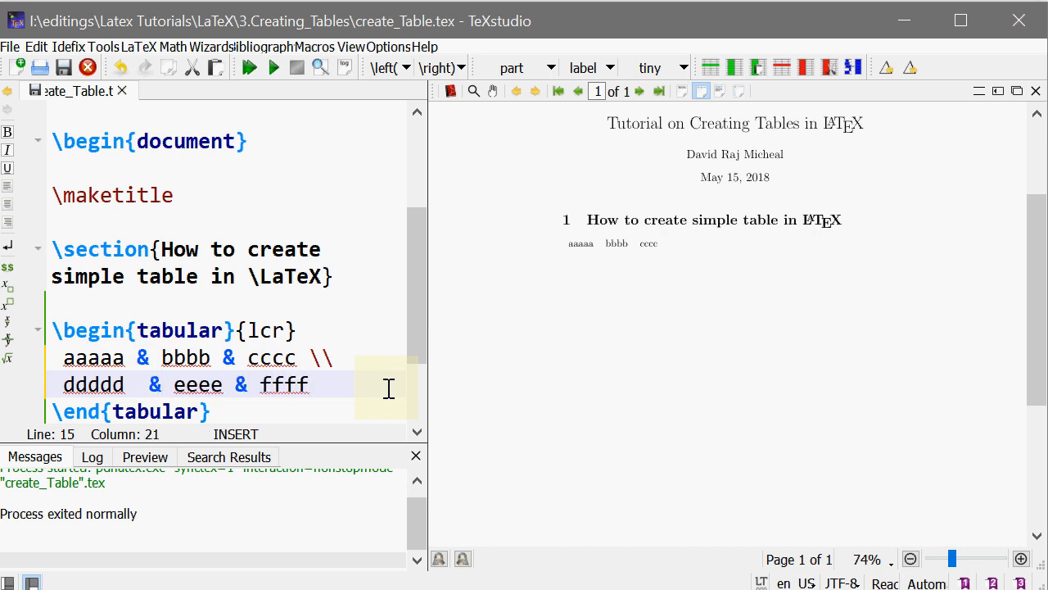
left_click(249, 67)
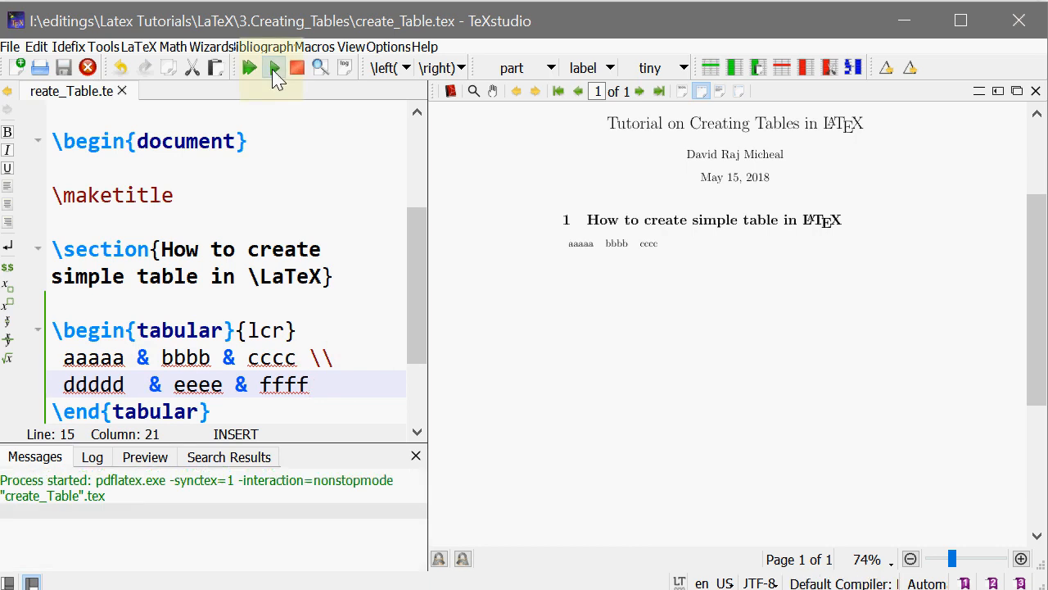
left_click(249, 67)
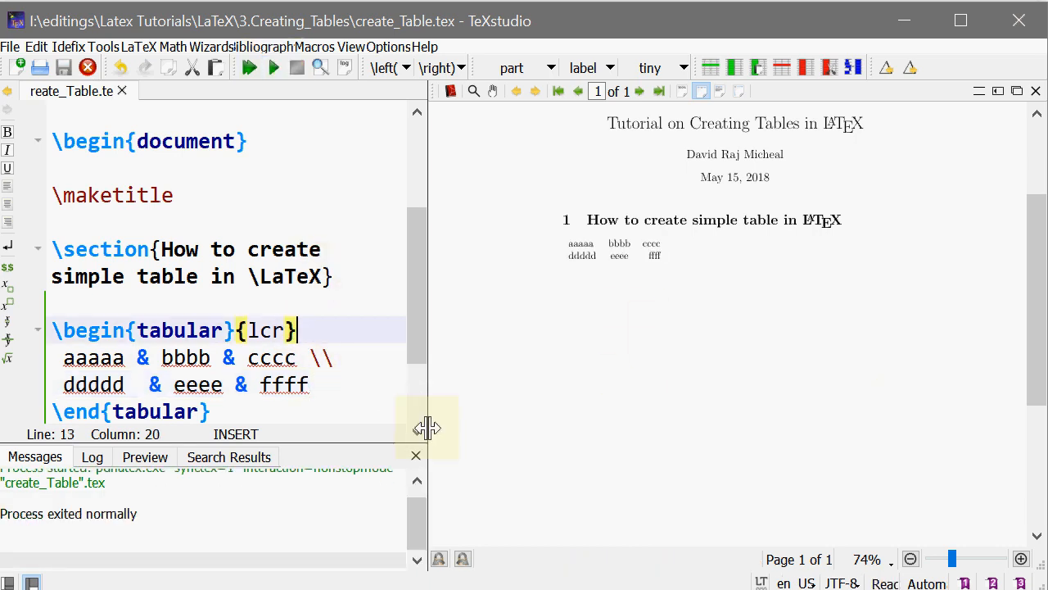
- Add \hline above, between and below the rows and recompile to show the ruled table
type("\\hline")
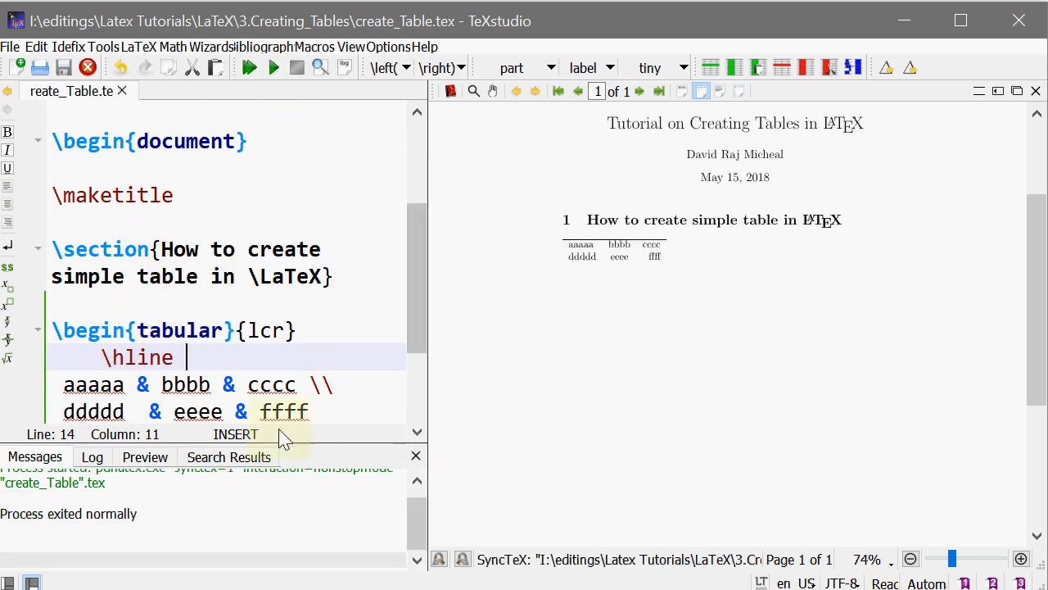
scroll("down", 3)
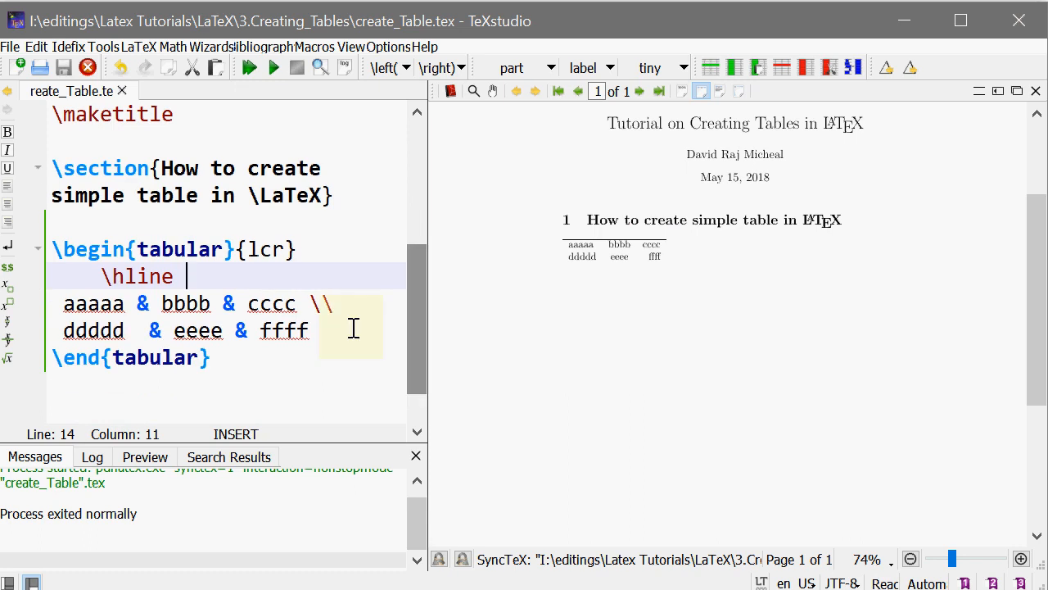
left_click(336, 303)
type("\\")
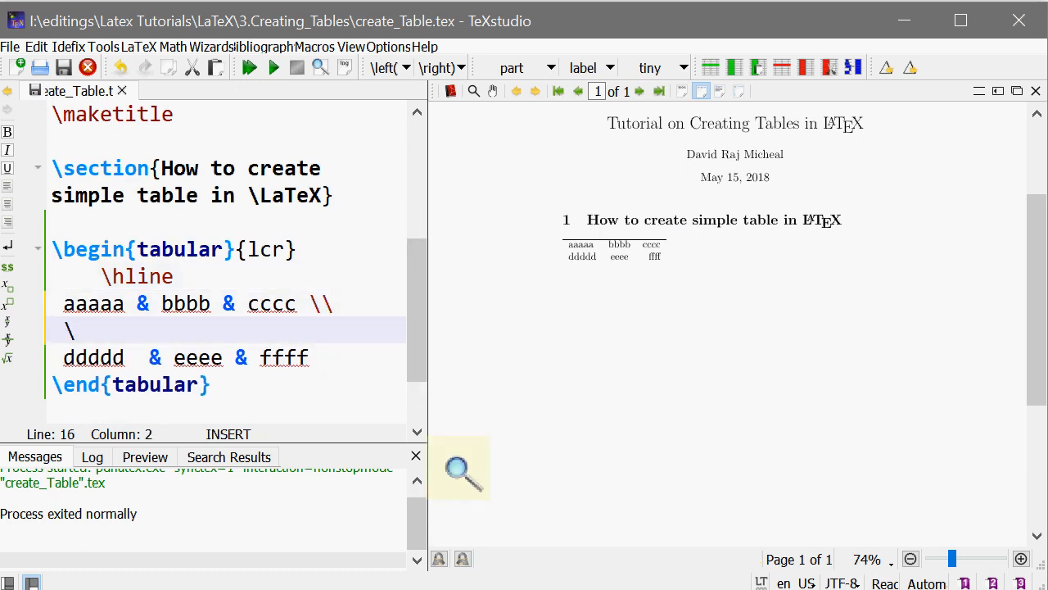
type("hline")
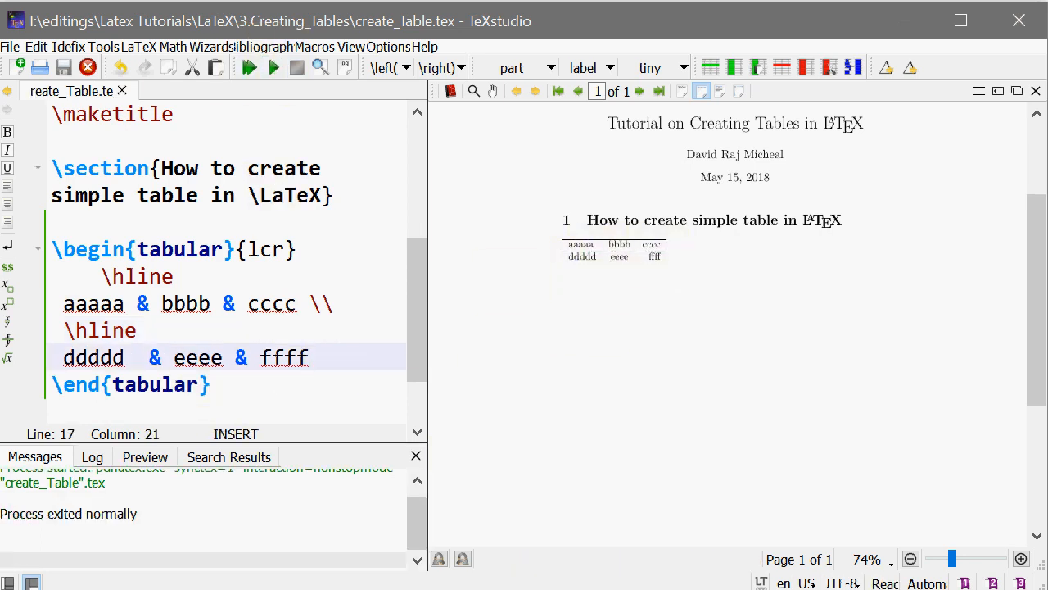
type("\\hline")
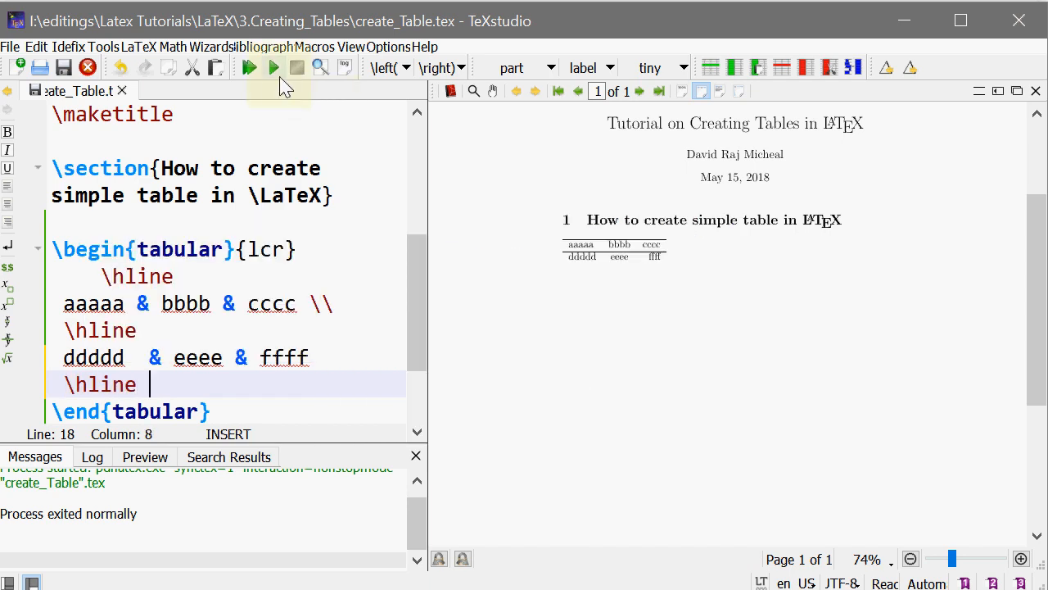
left_click(249, 67)
type(" \\\\")
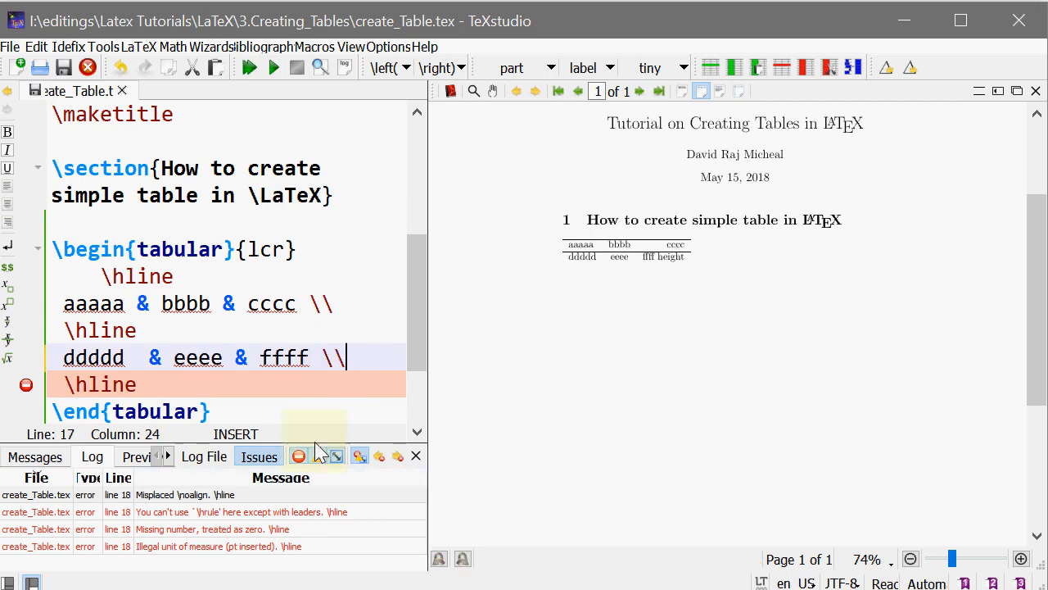
left_click(274, 67)
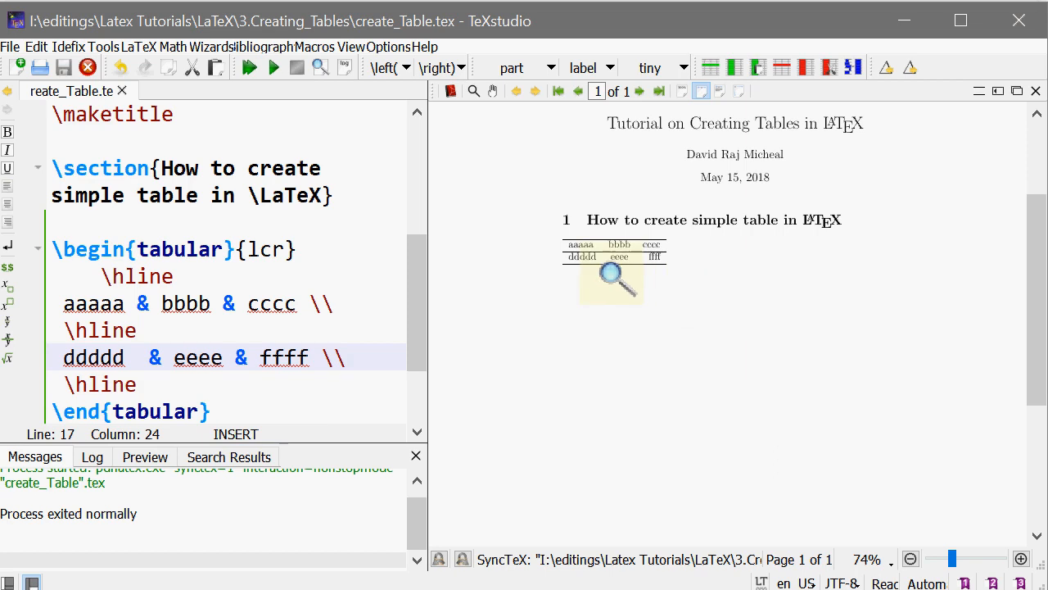
mouse_move(573, 309)
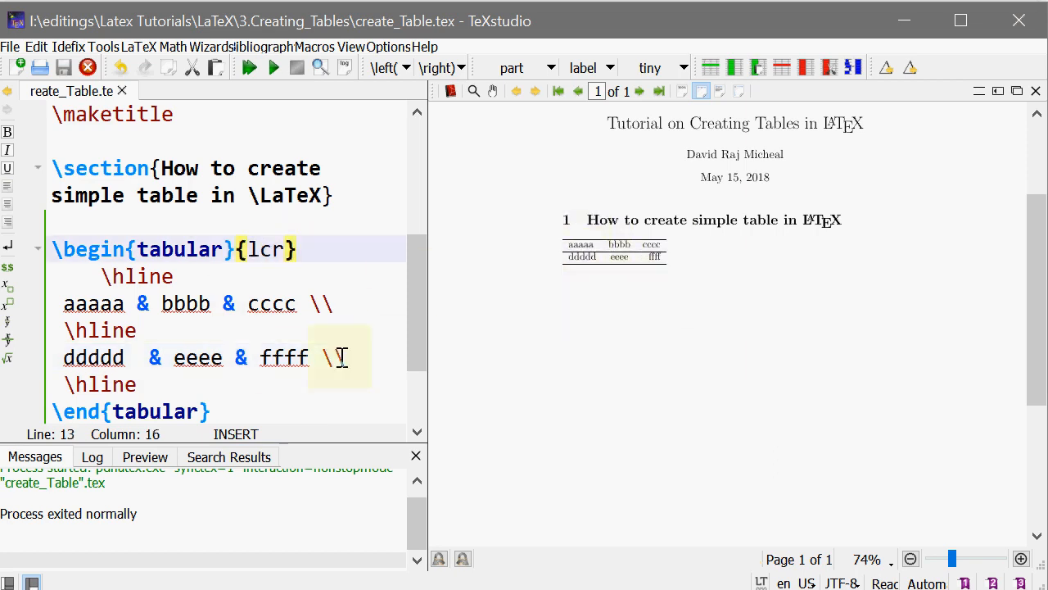
- Change the column specification to {|l|c|r|} for vertical rules around all columns
type("|")
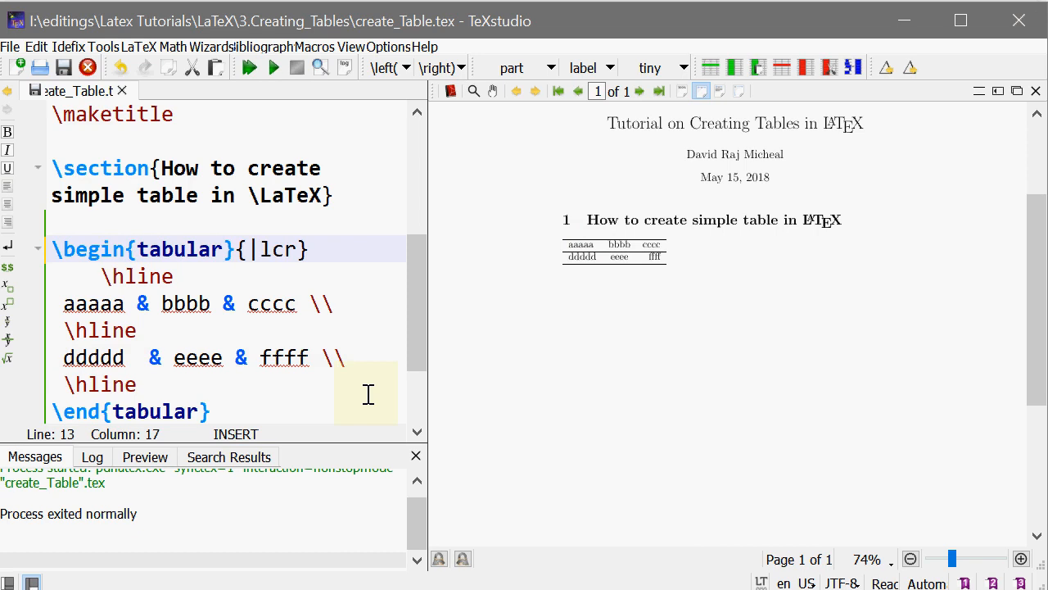
left_click(347, 357)
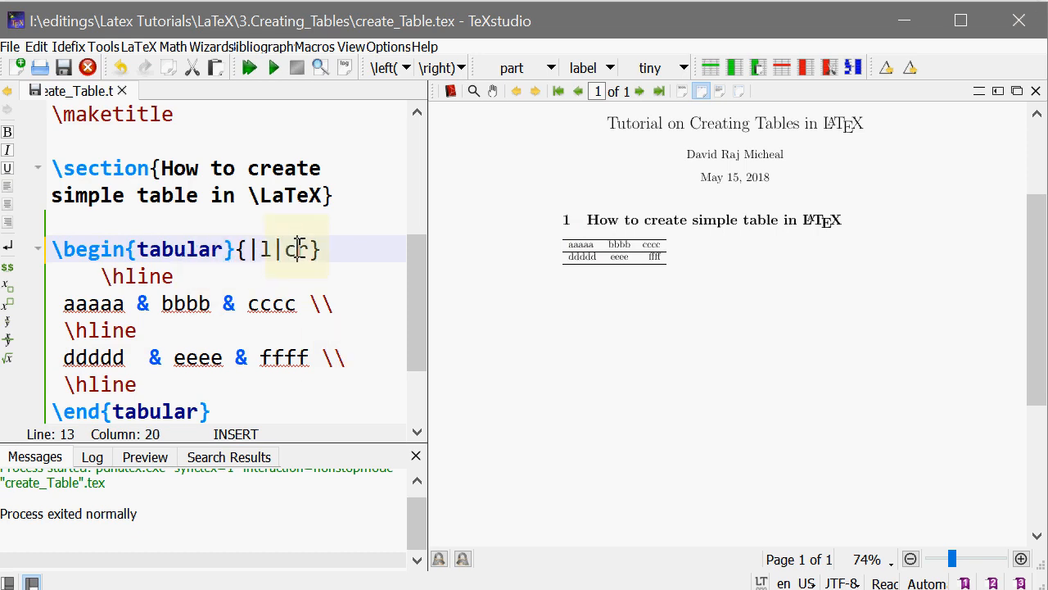
type("|")
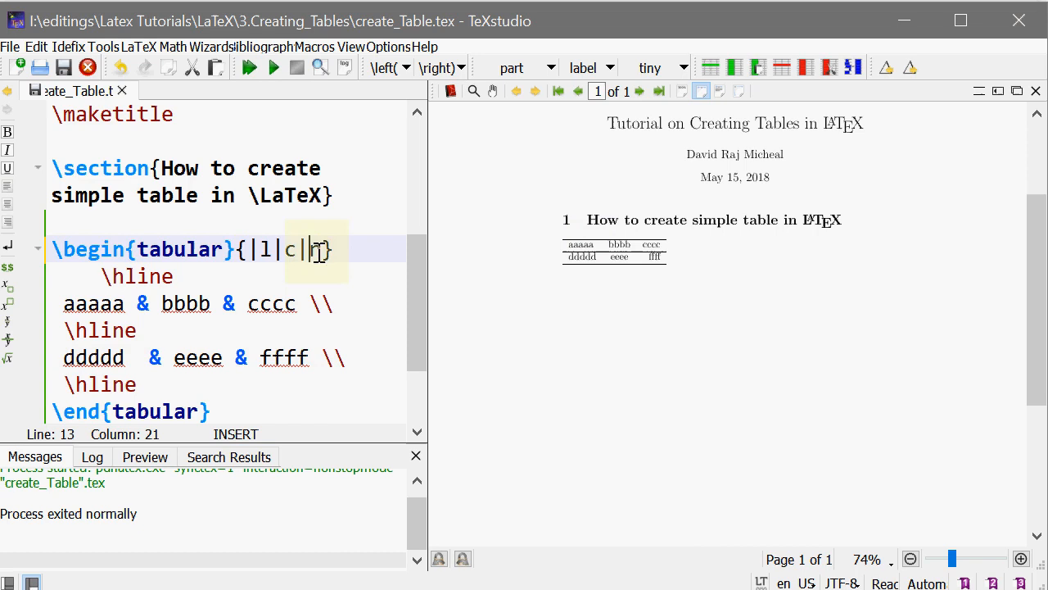
type("r|")
type("\\")
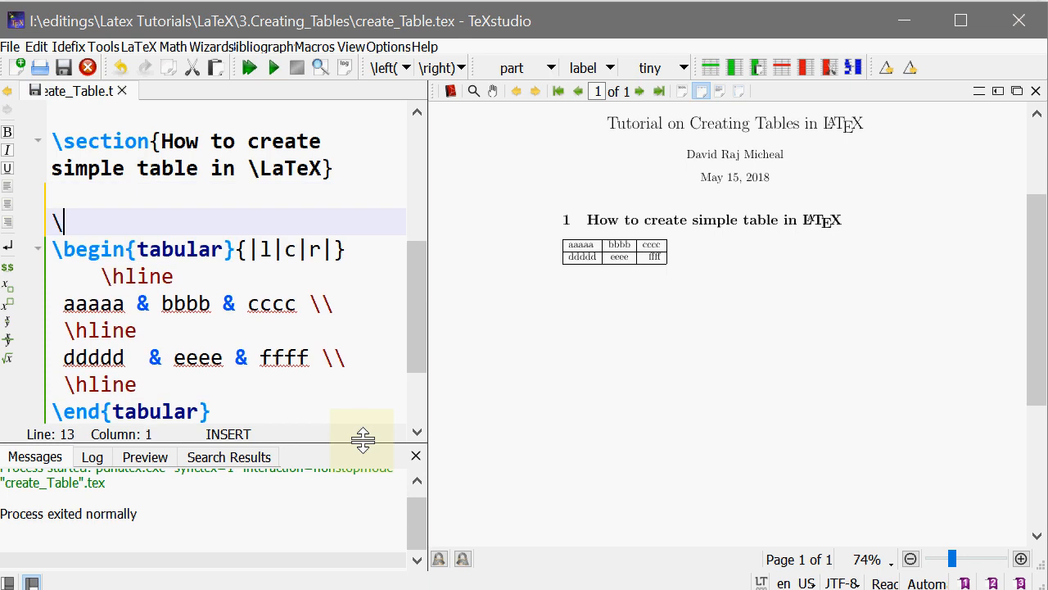
- Wrap the tabular in \begin{table}...\end{table} with an empty [] placement bracket
type("begin{table")
type("\\end{table}")
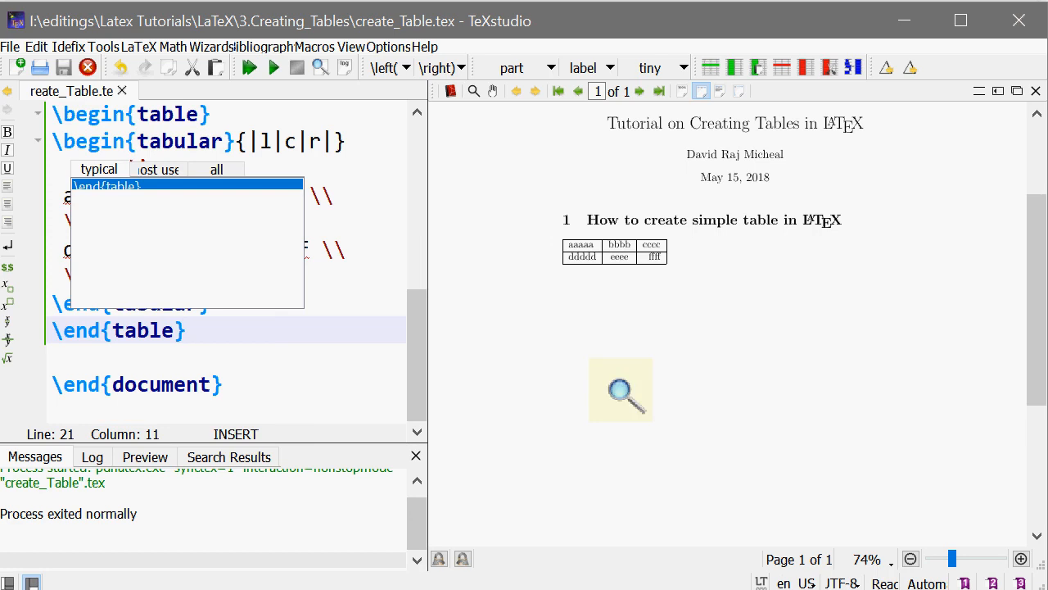
scroll("down", 3)
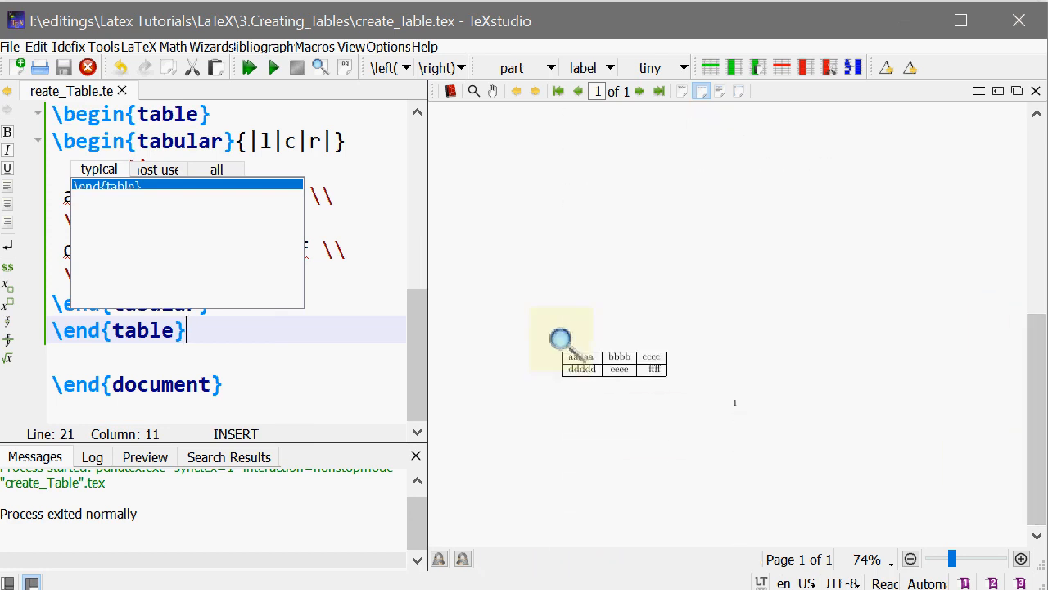
mouse_move(649, 407)
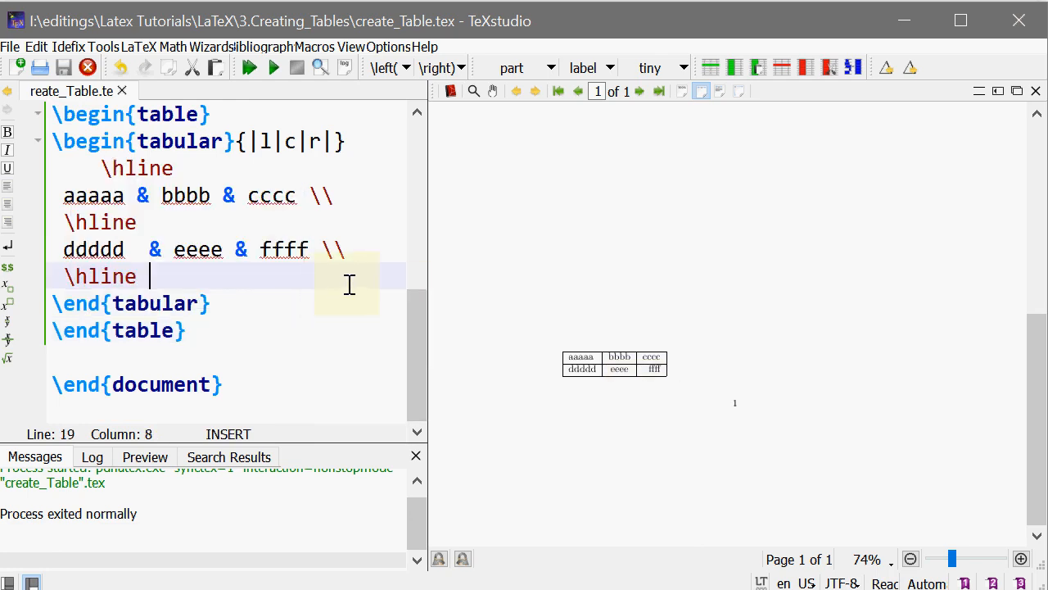
scroll("up", 3)
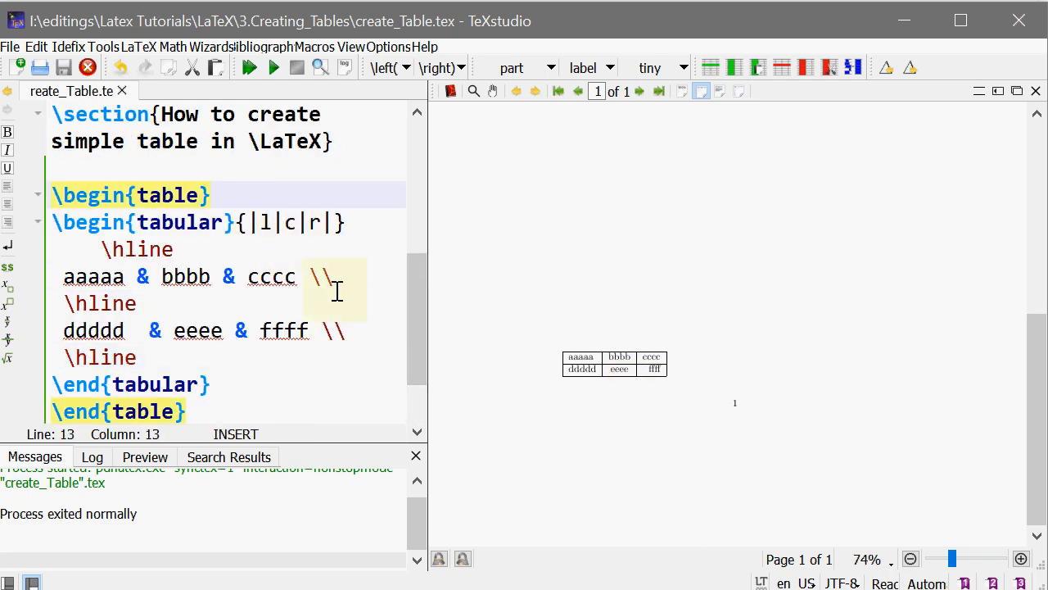
left_click(209, 195)
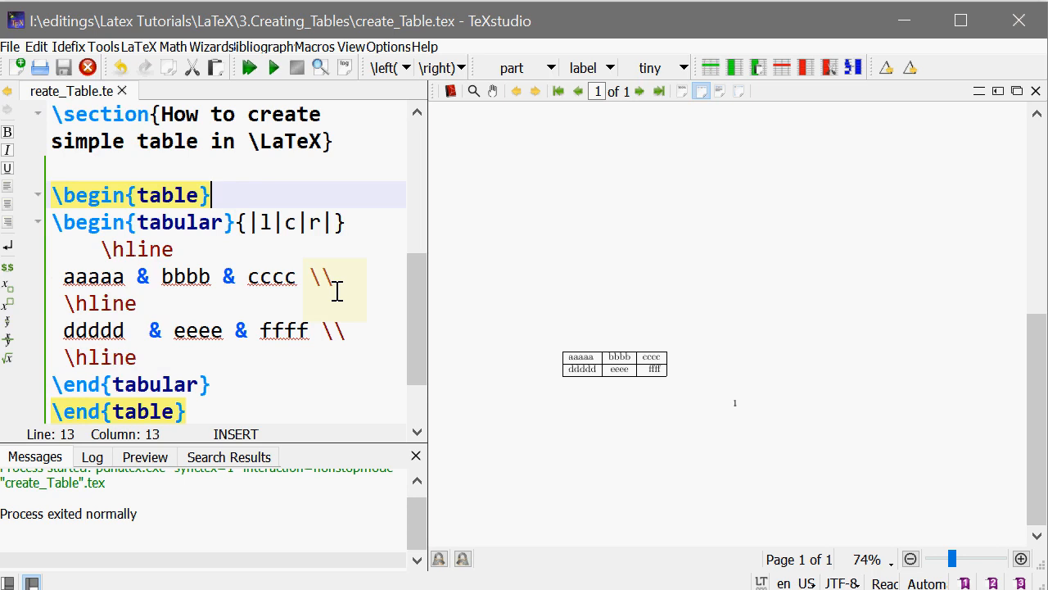
type("[]")
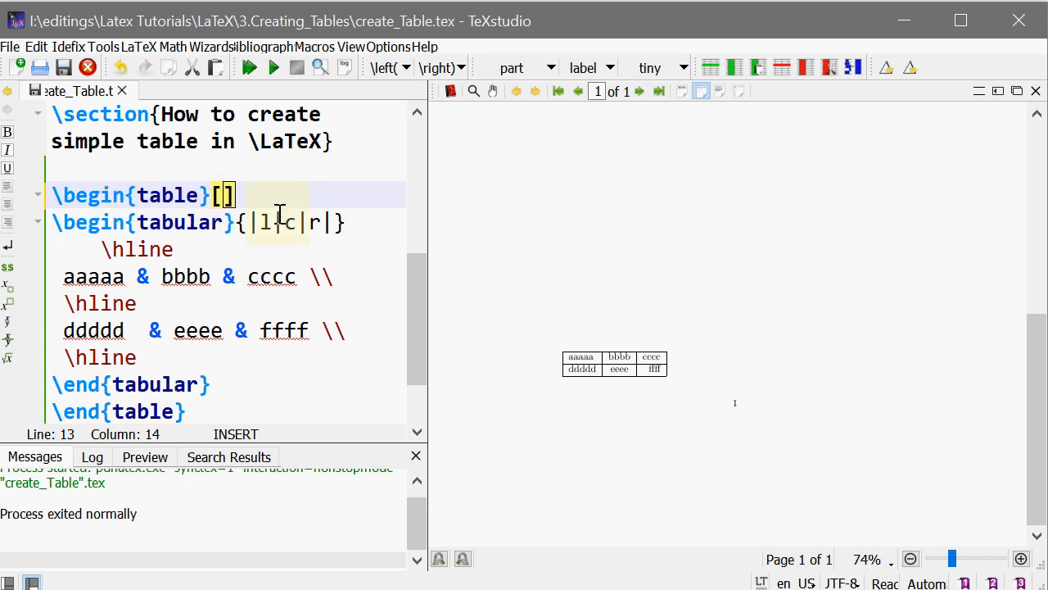
- Fill the table float's placement options with htb!
type("h")
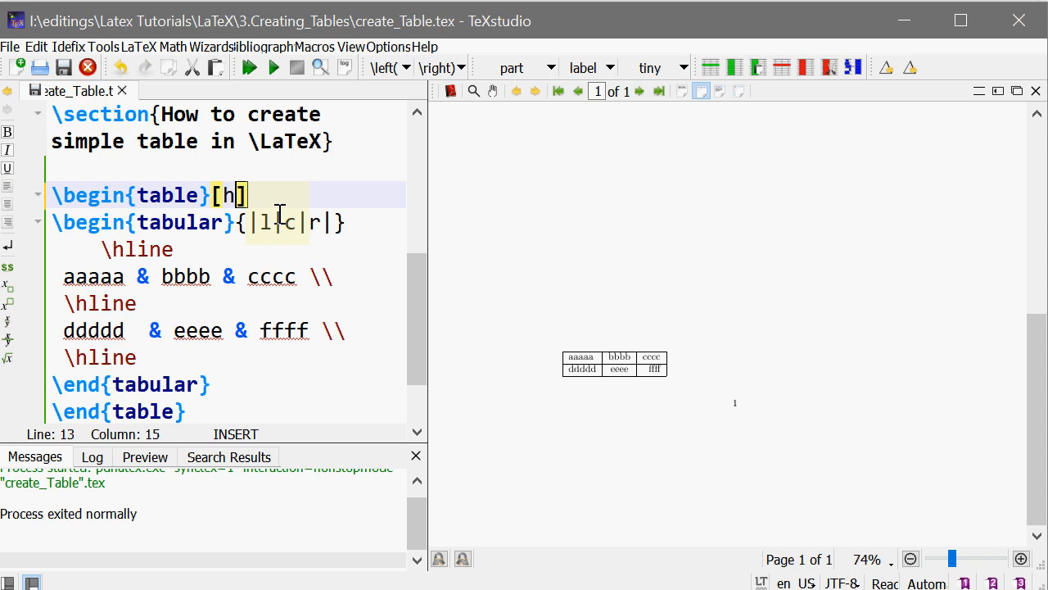
type("t")
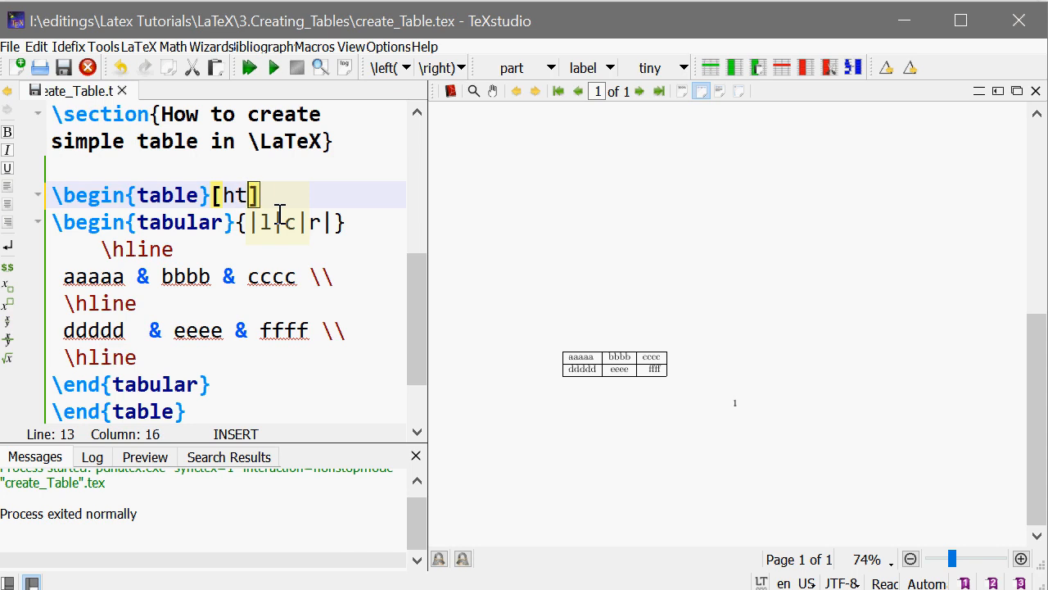
type("b!")
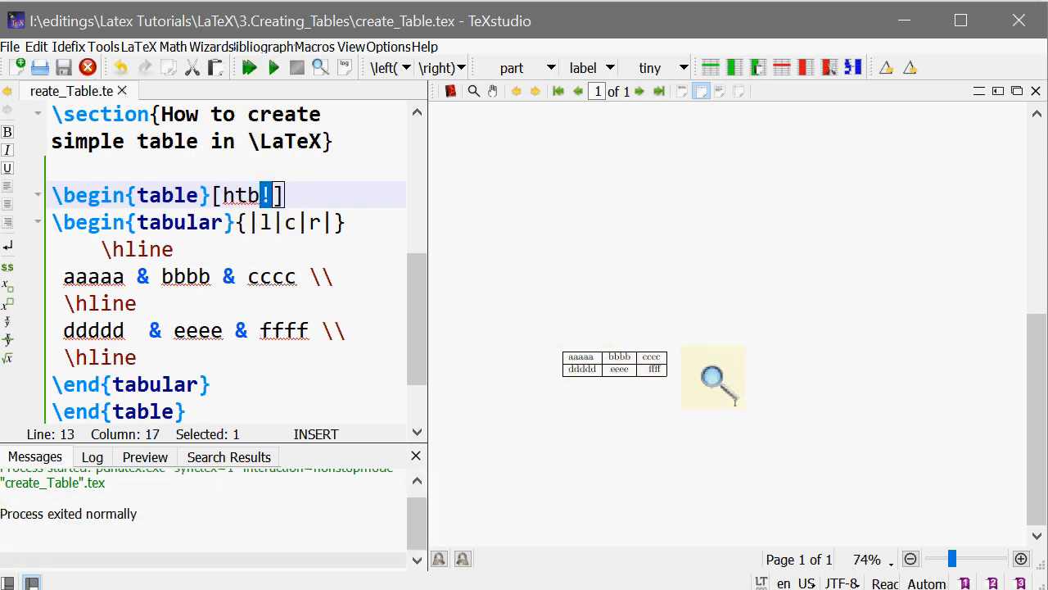
scroll("up", 3)
type("\\centering")
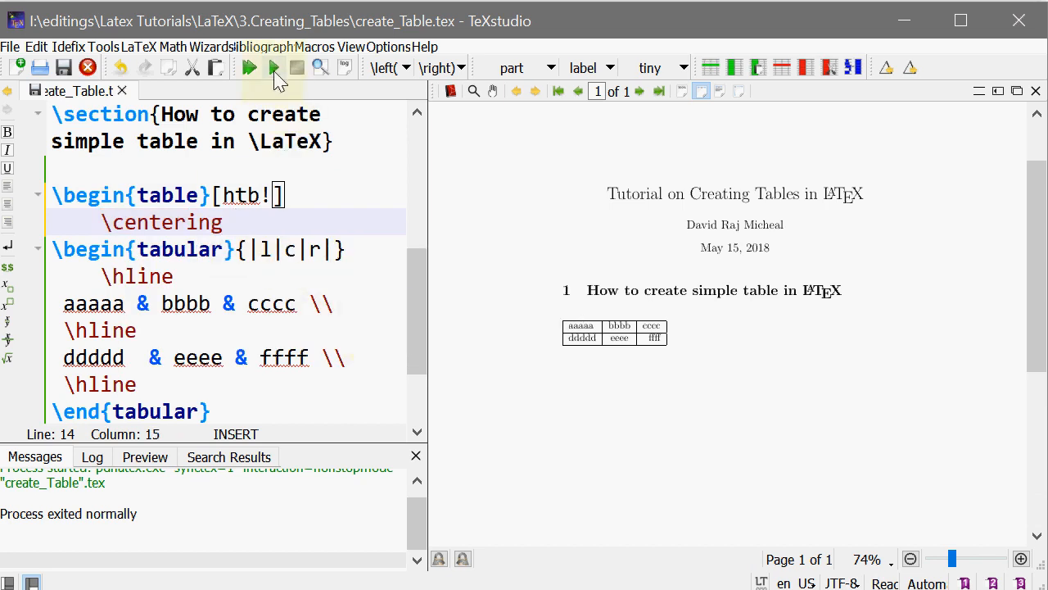
- Recompile the centered table and add \caption{This is my first table in \LaTeX}
left_click(249, 67)
type("\\")
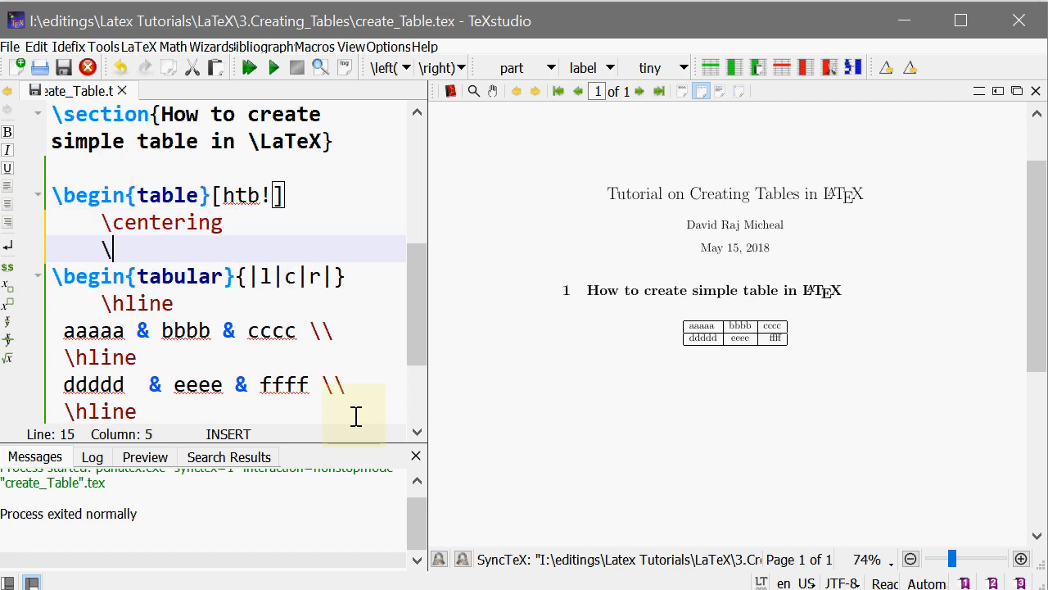
type("caption")
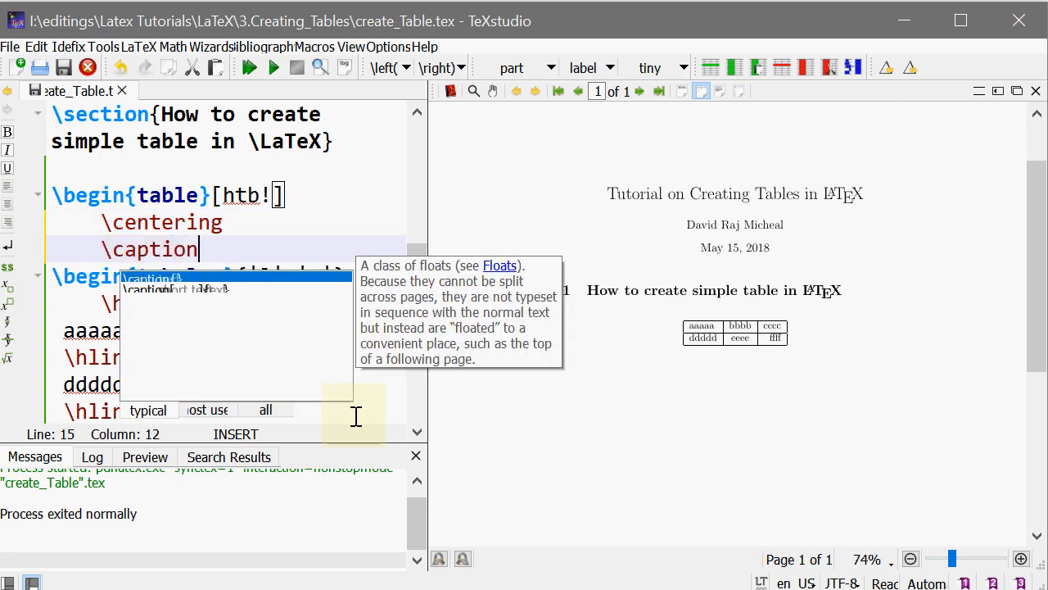
type("{Thi")
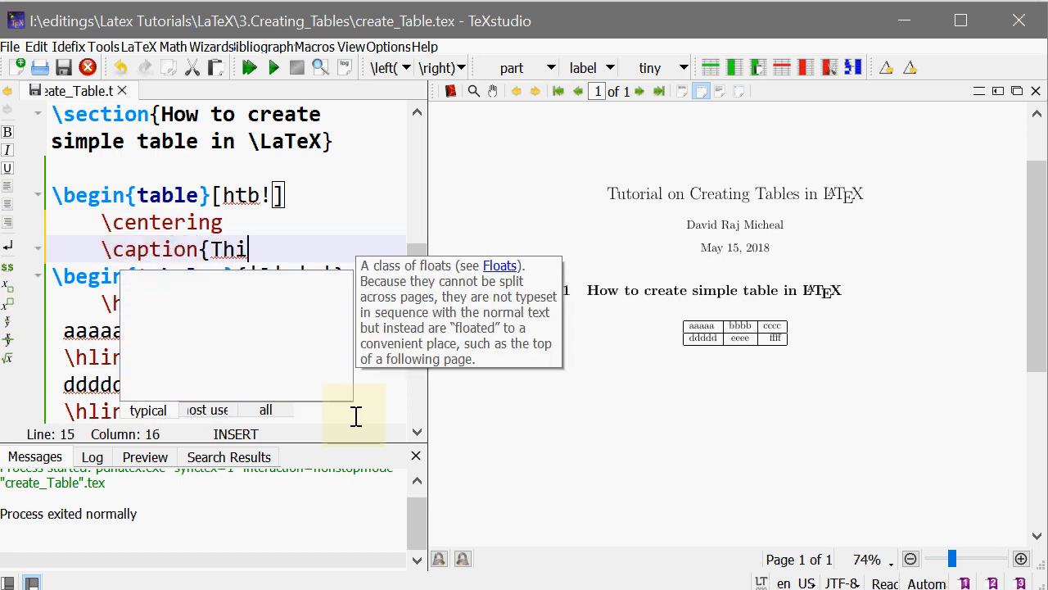
type("s is my first tabl")
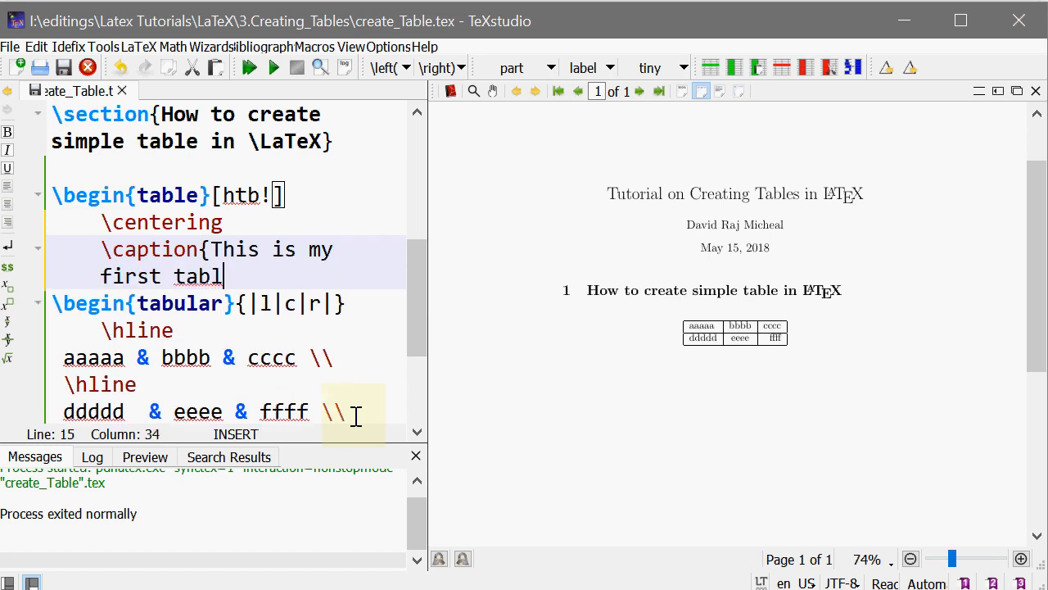
type("e in \\")
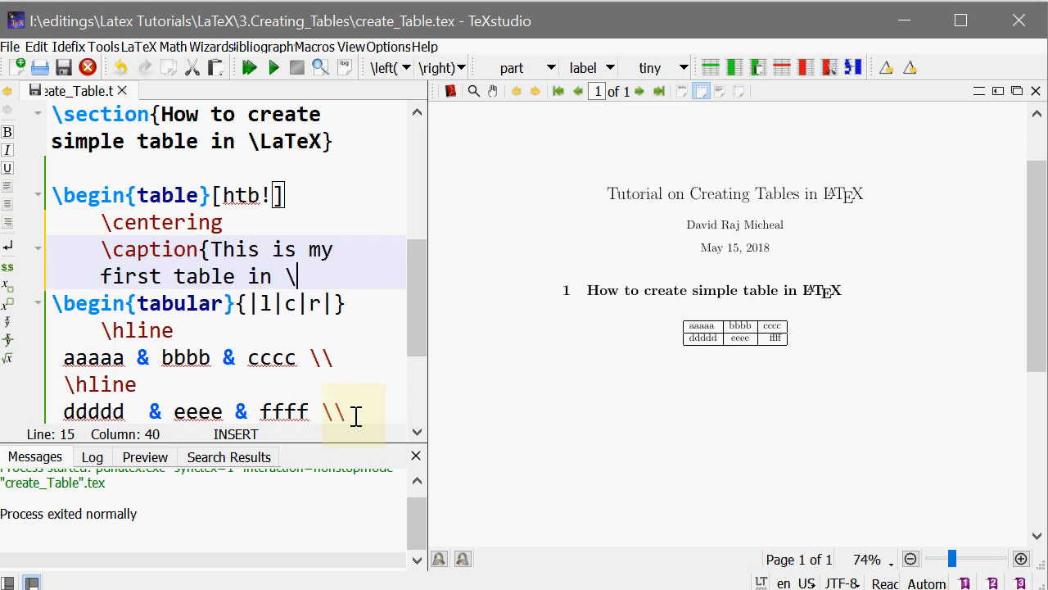
type("La")
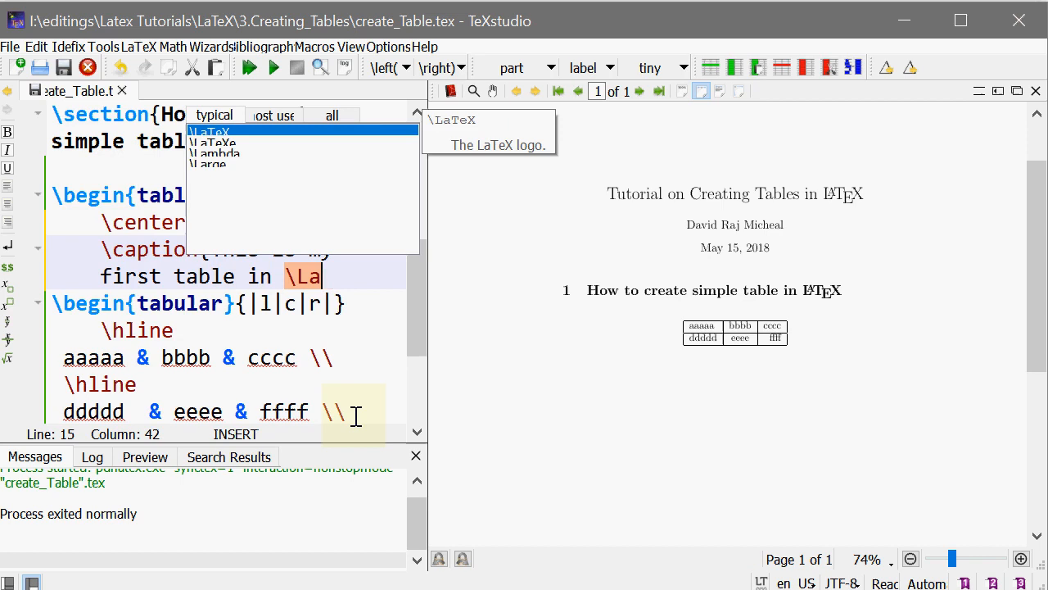
type("TeX")
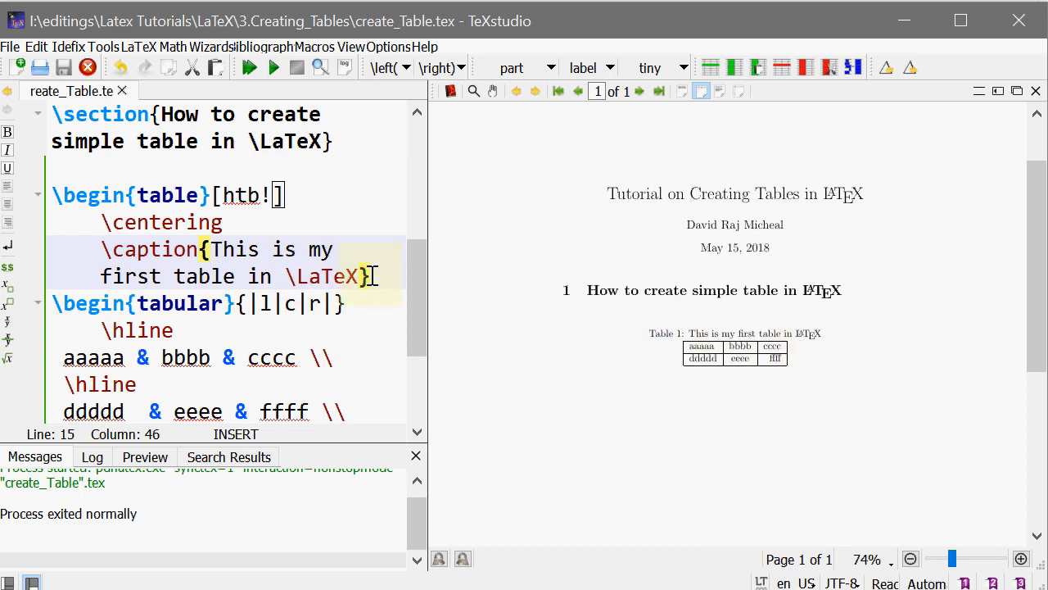
type("\\label{")
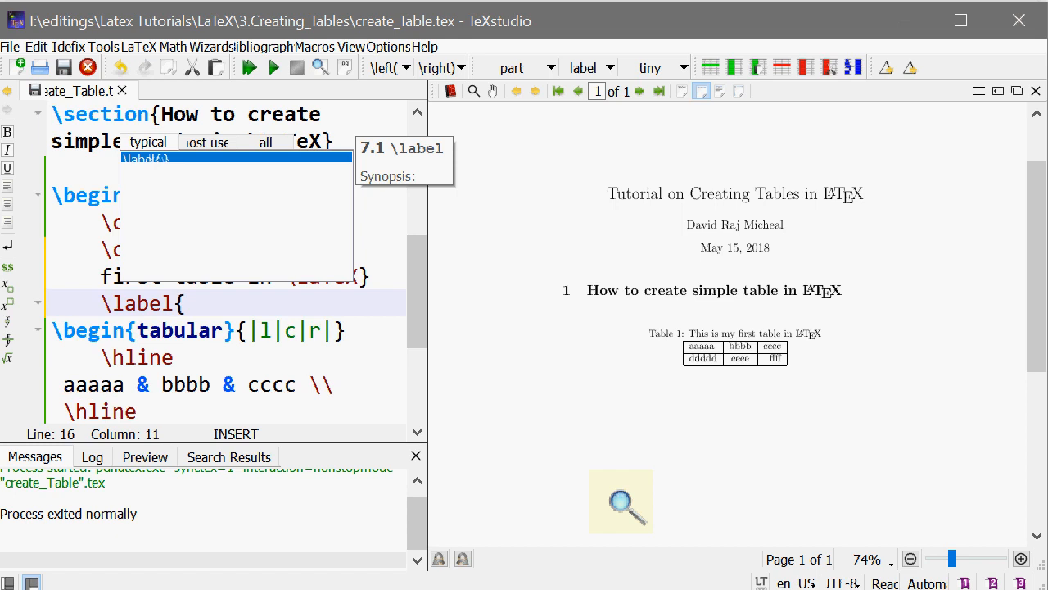
- Complete \label{tab:my_table} below the caption and move to the line before \end{document}
type("tab:")
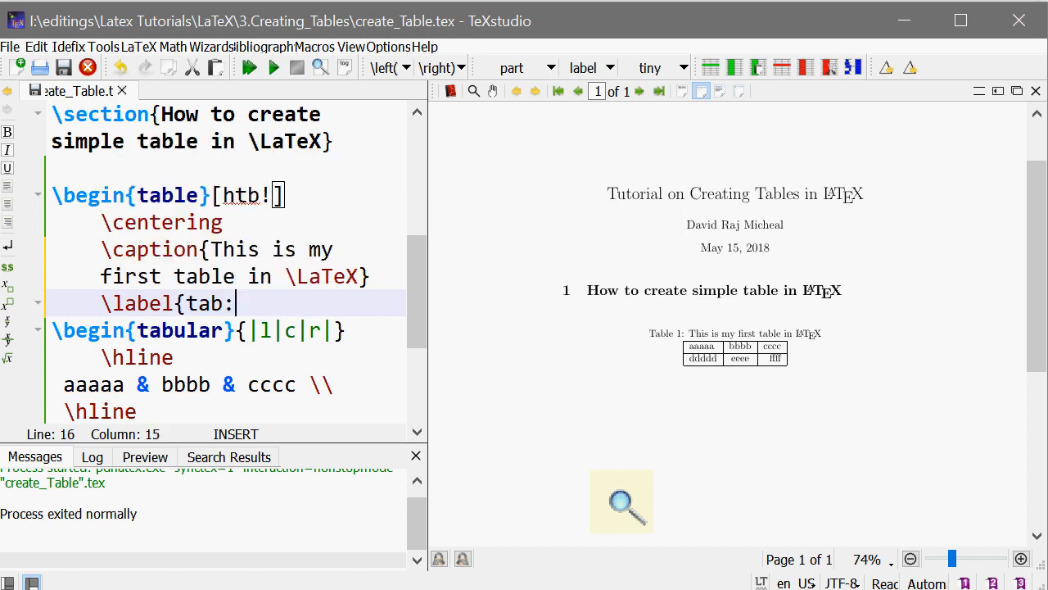
type("my")
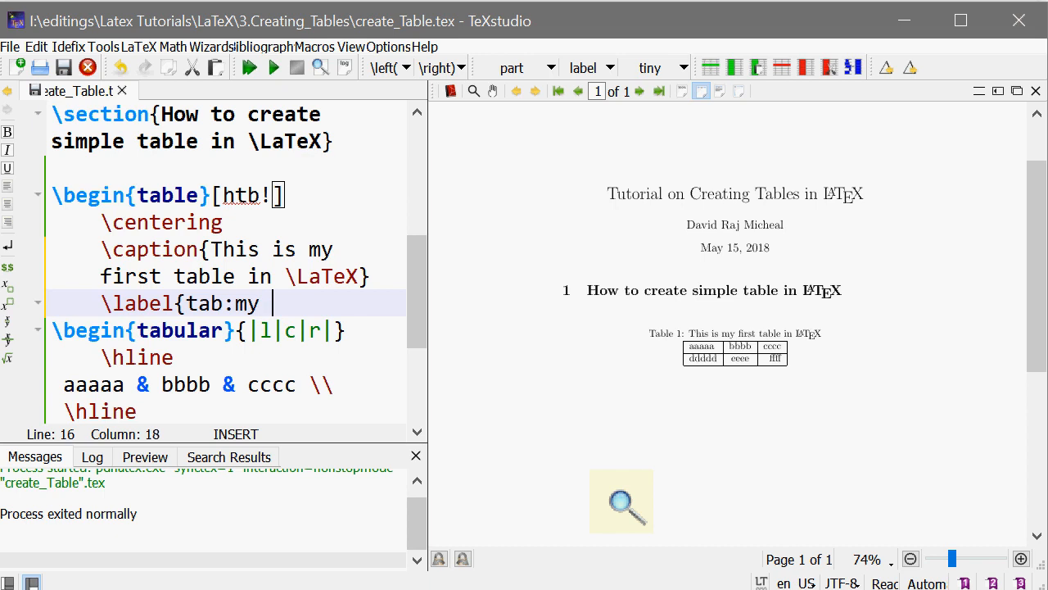
key("Backspace")
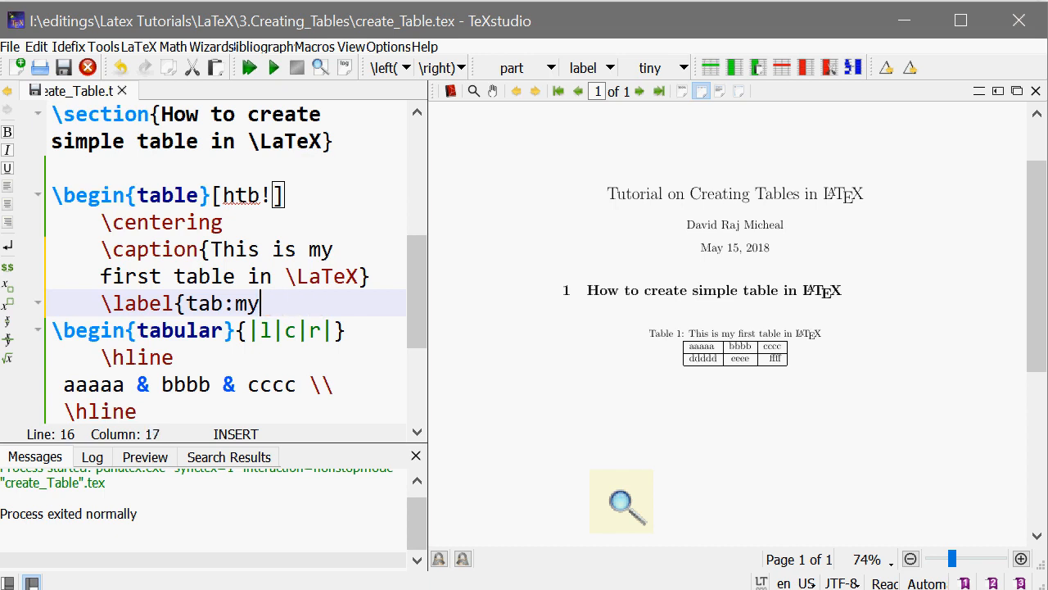
type("_table")
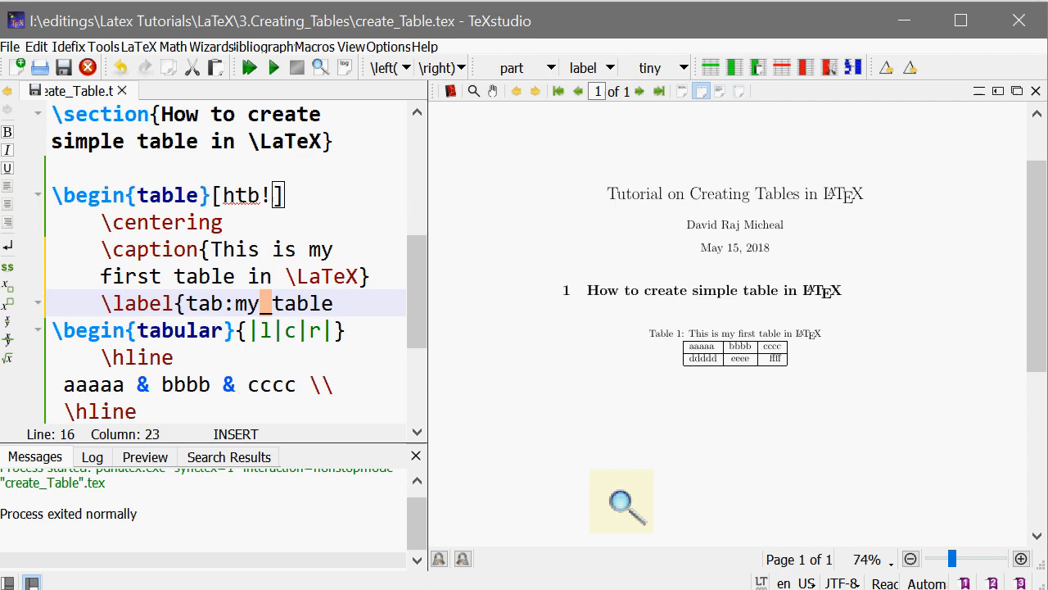
left_click(249, 67)
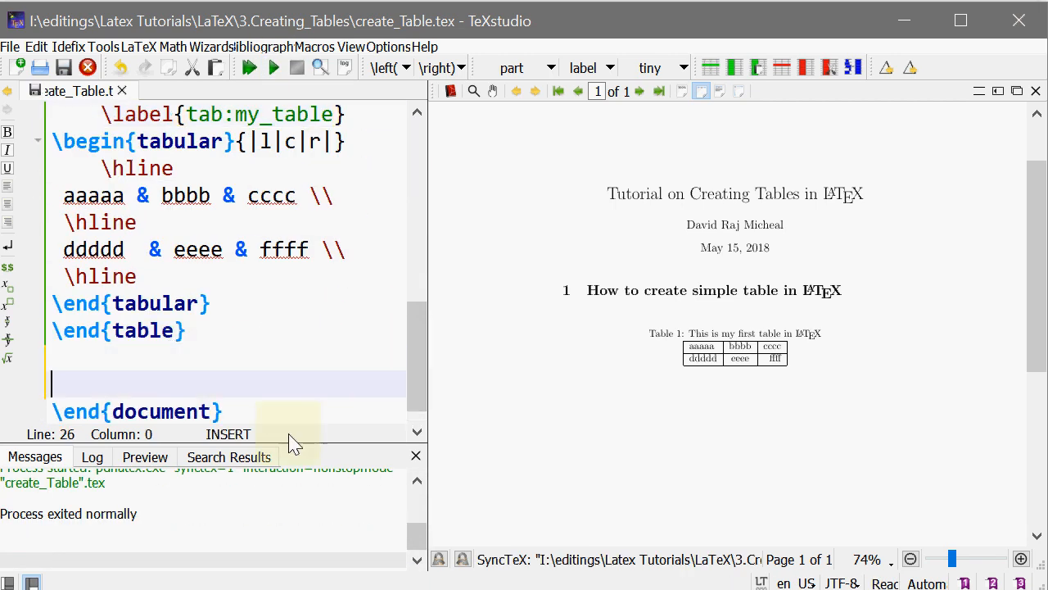
- Write 'In the table \ref{tab:my_table}' after the table, autocompleting the label
type("In")
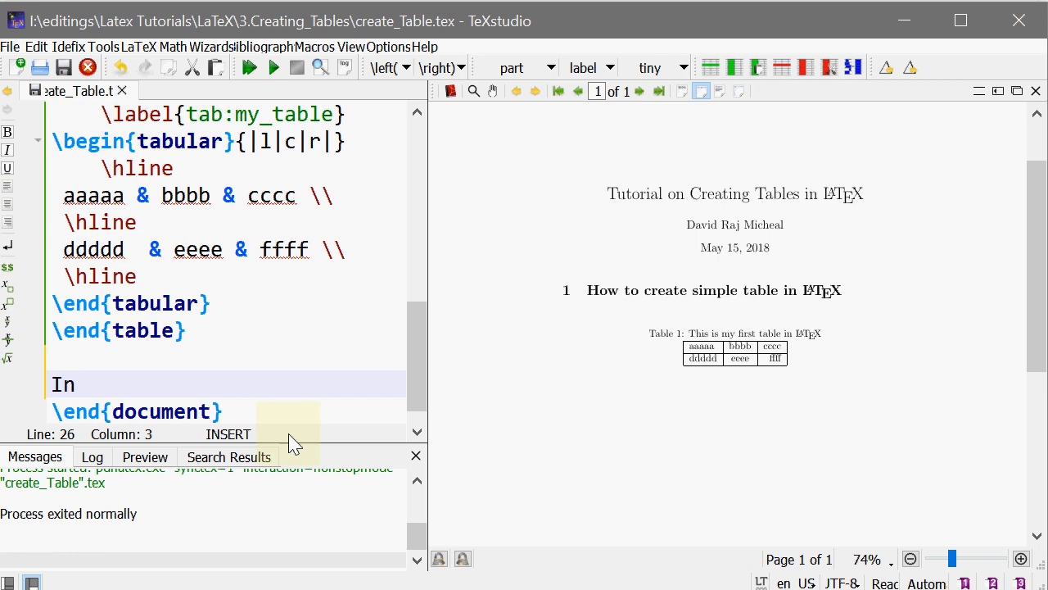
type("t")
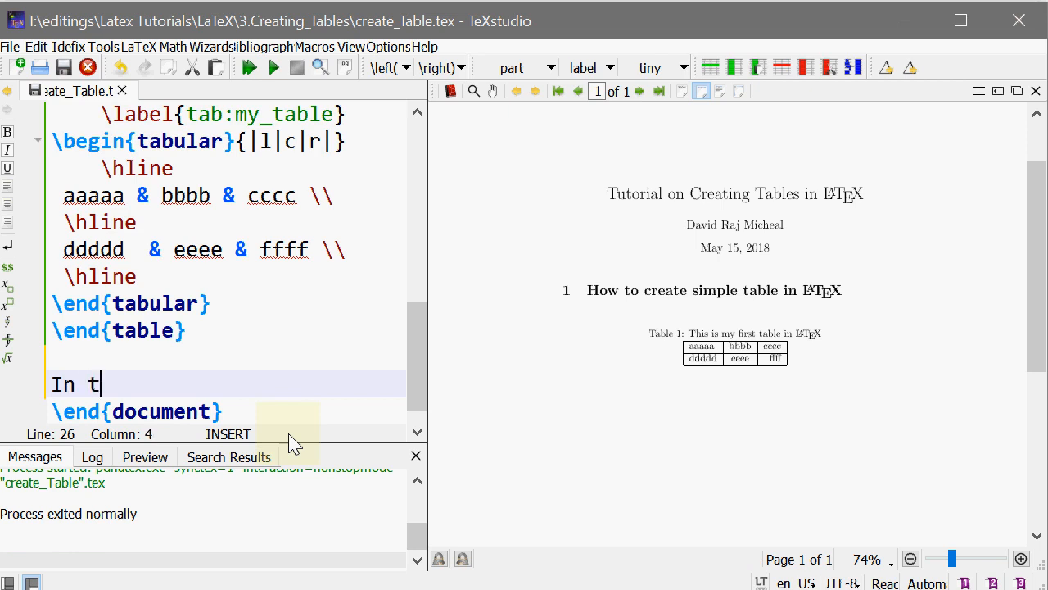
type("he table \\")
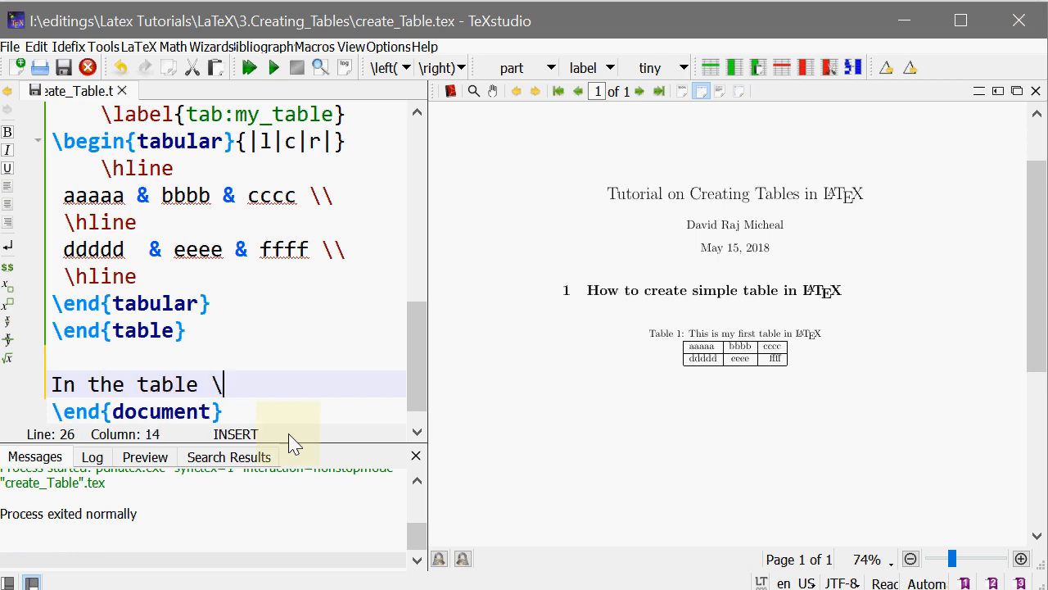
type("\\ref{tab")
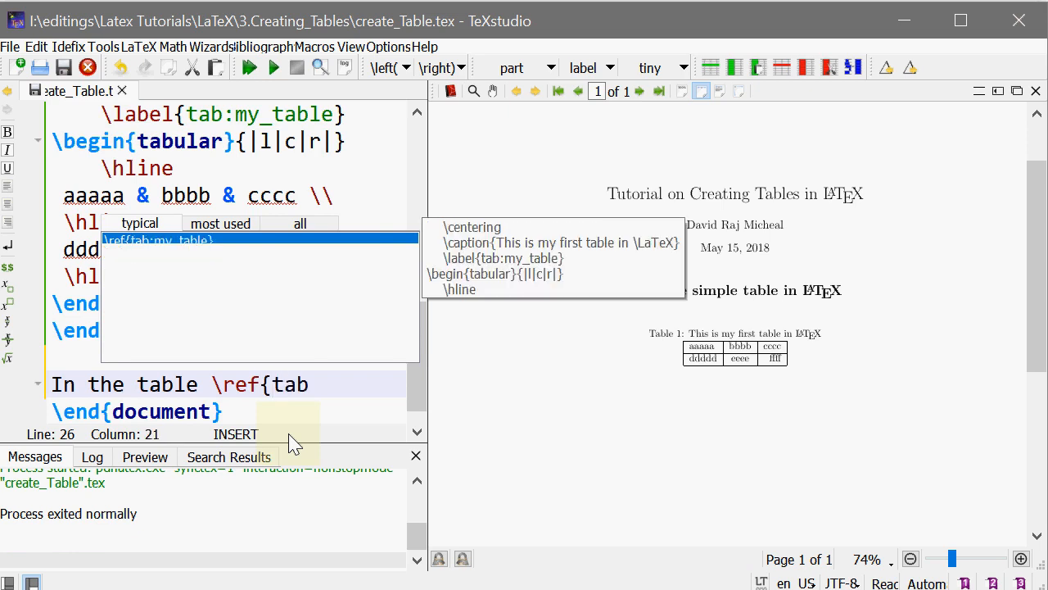
type(":m")
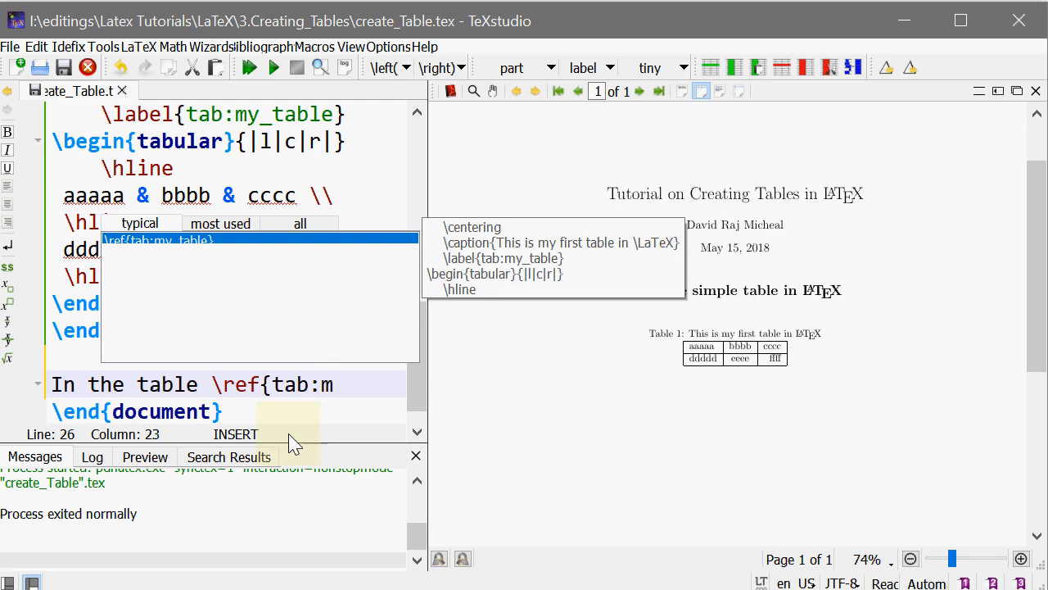
type("y_table")
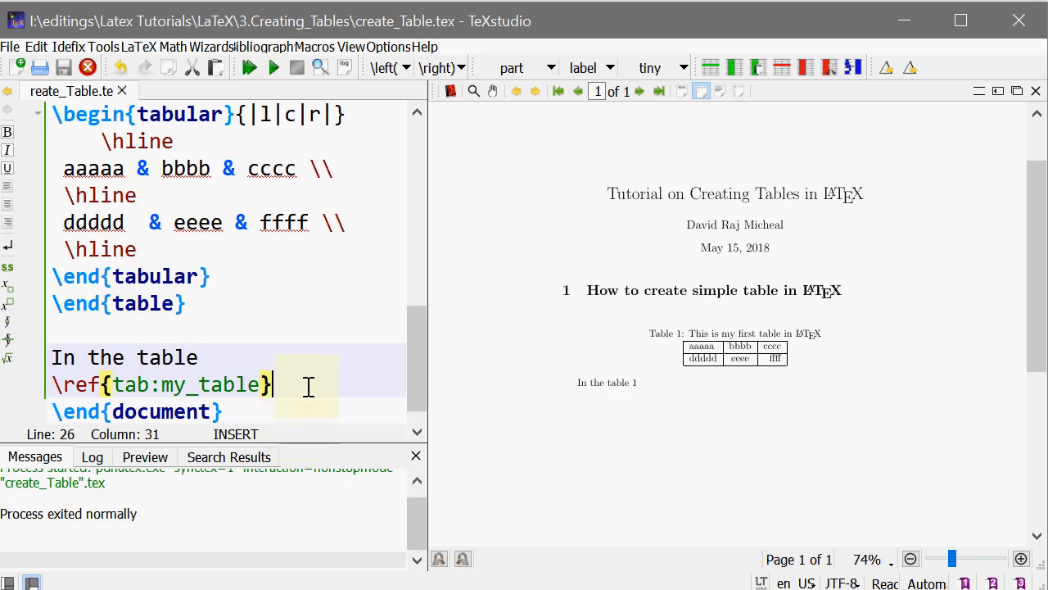
type("...")
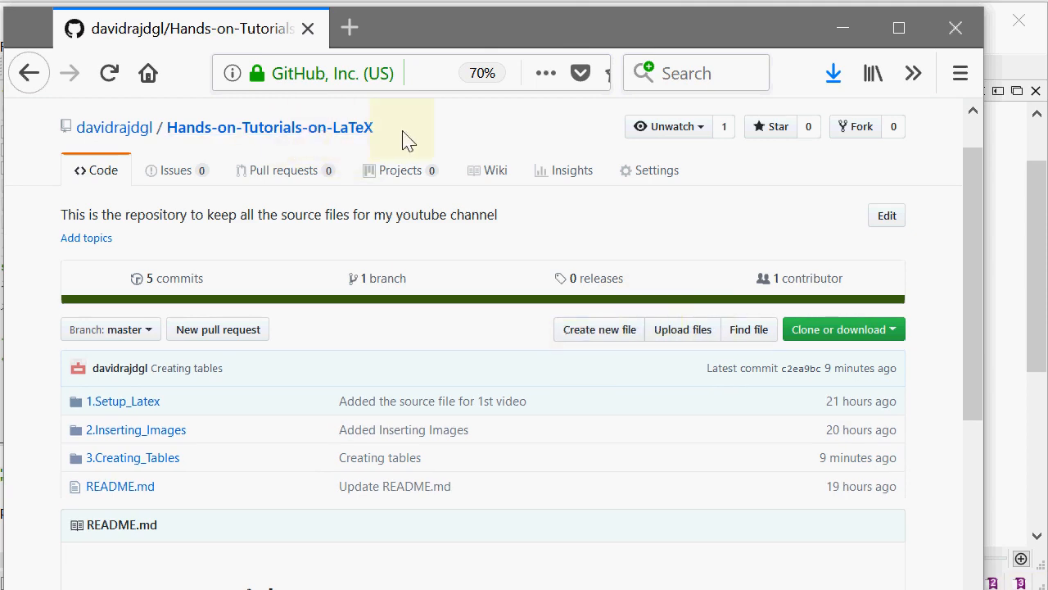
- Select the repository name and open its Issues page, showing no open issues
double_click(269, 128)
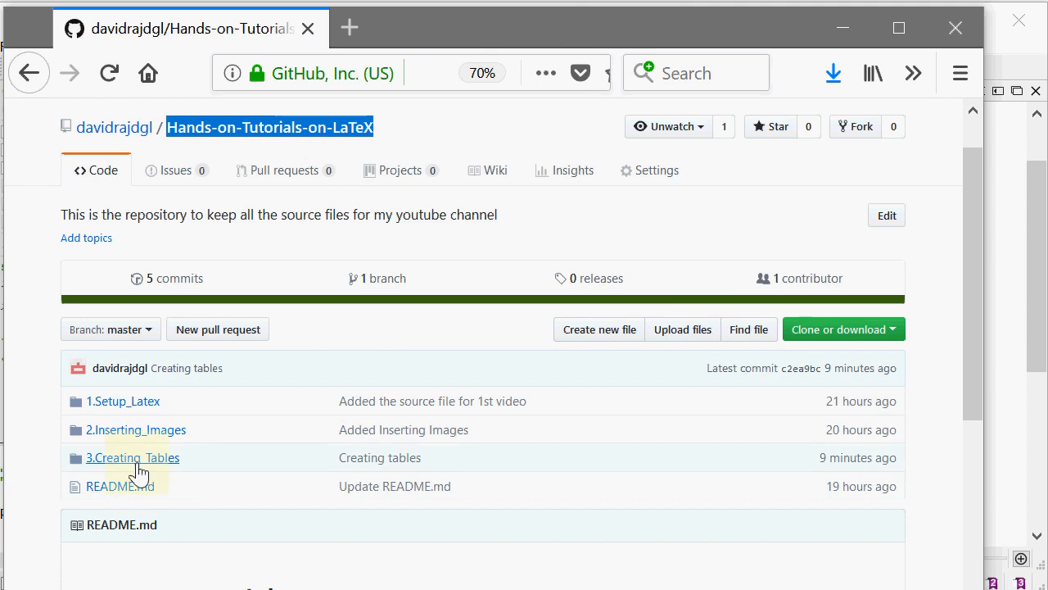
mouse_move(132, 457)
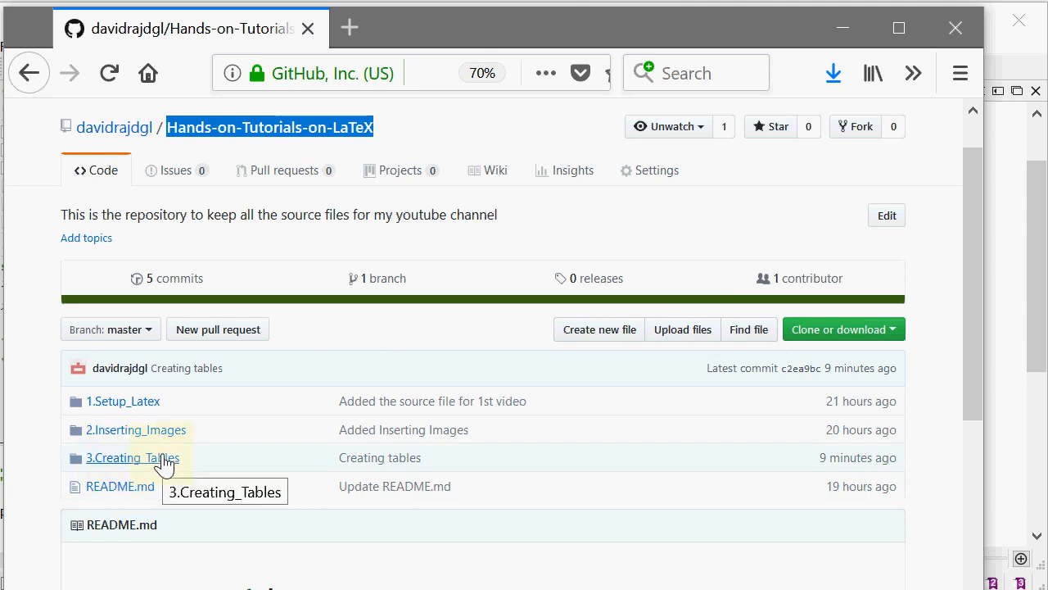
mouse_move(262, 492)
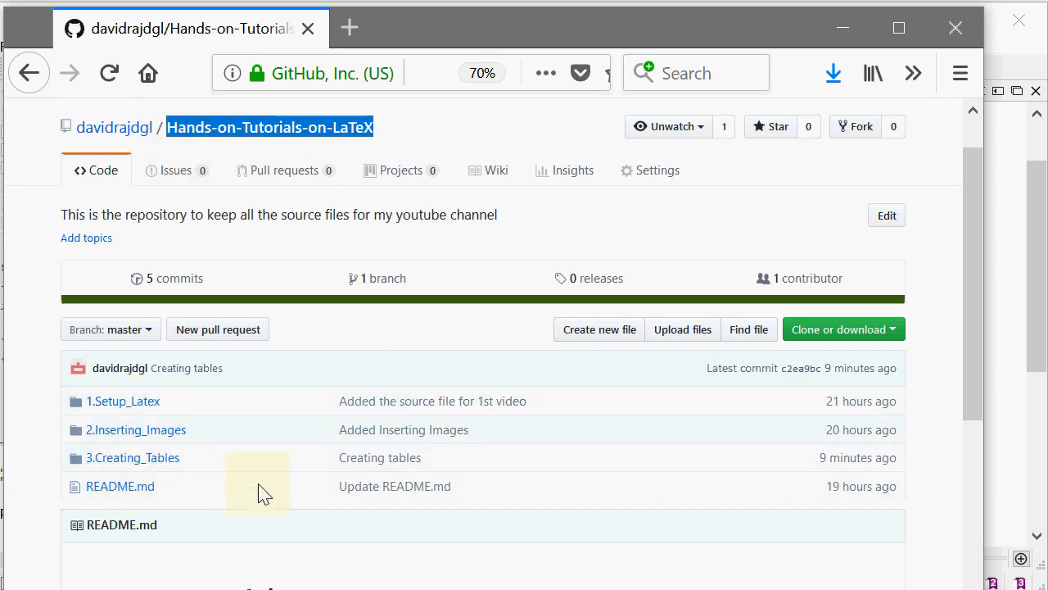
mouse_move(226, 466)
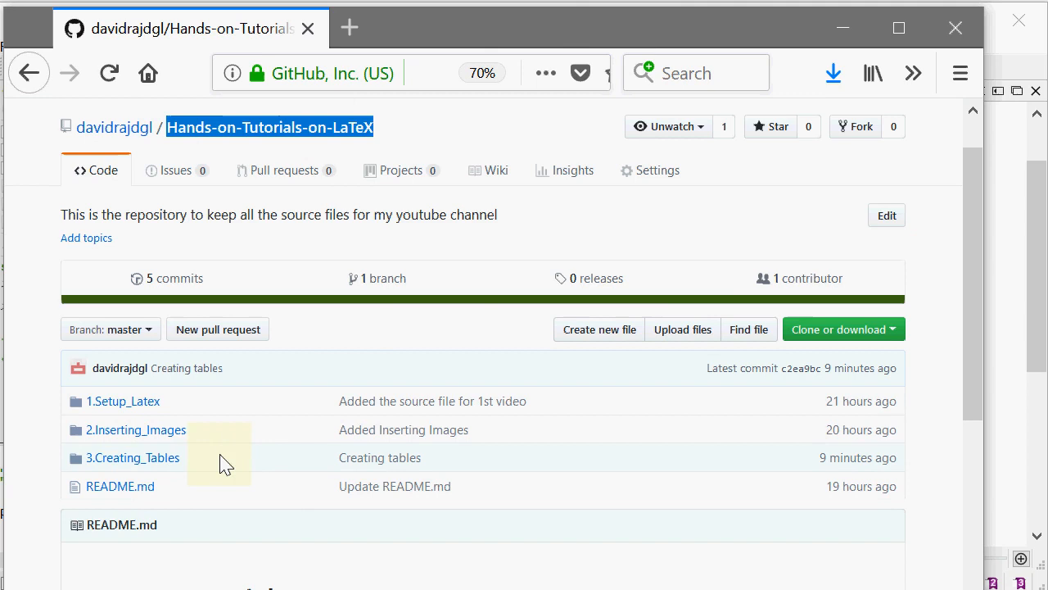
mouse_move(177, 170)
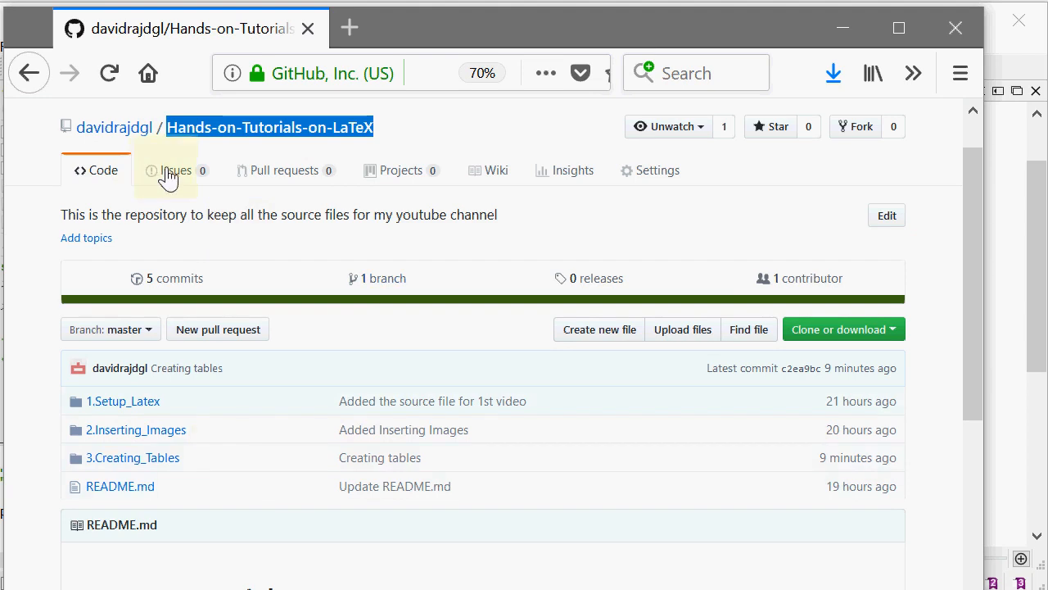
left_click(177, 168)
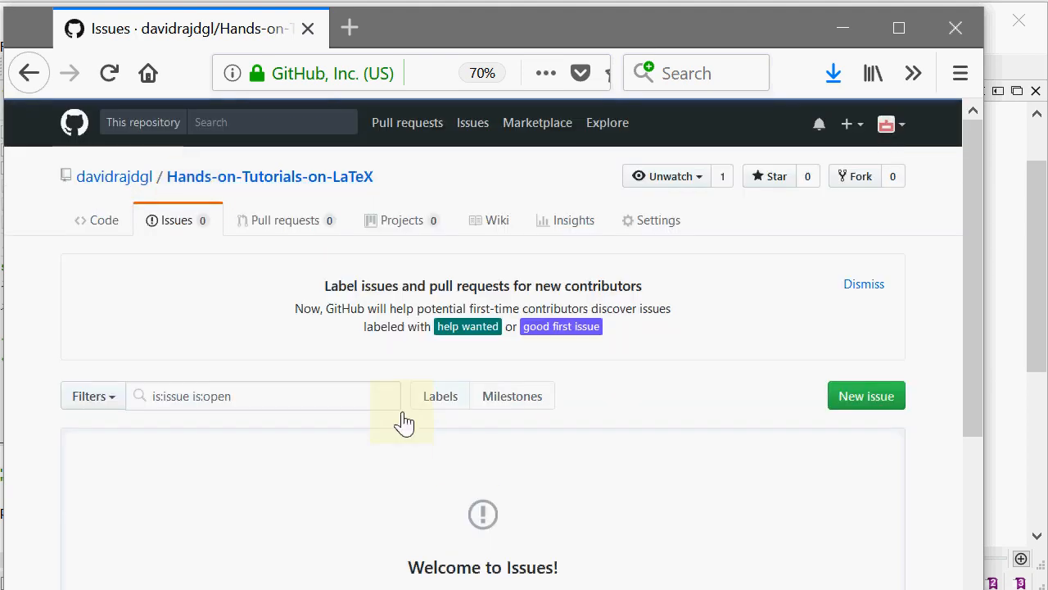
scroll("down", 3)
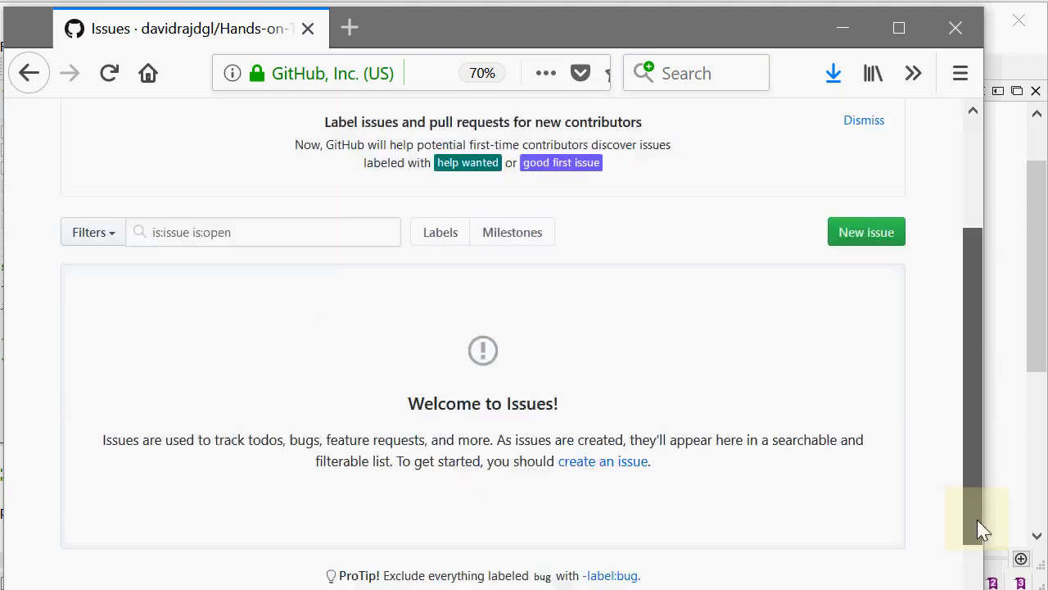
scroll("up", 3)
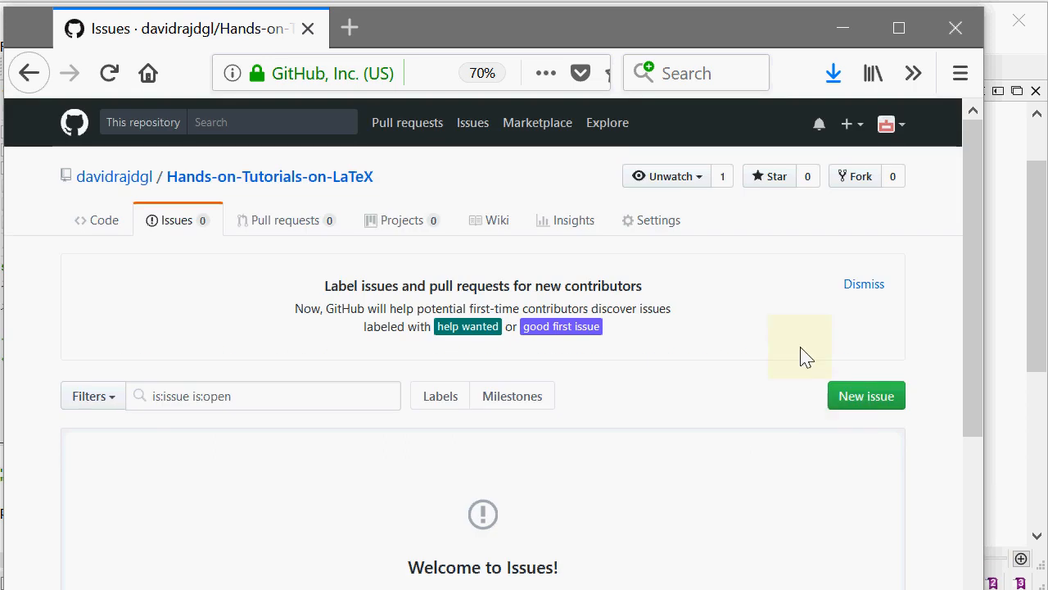